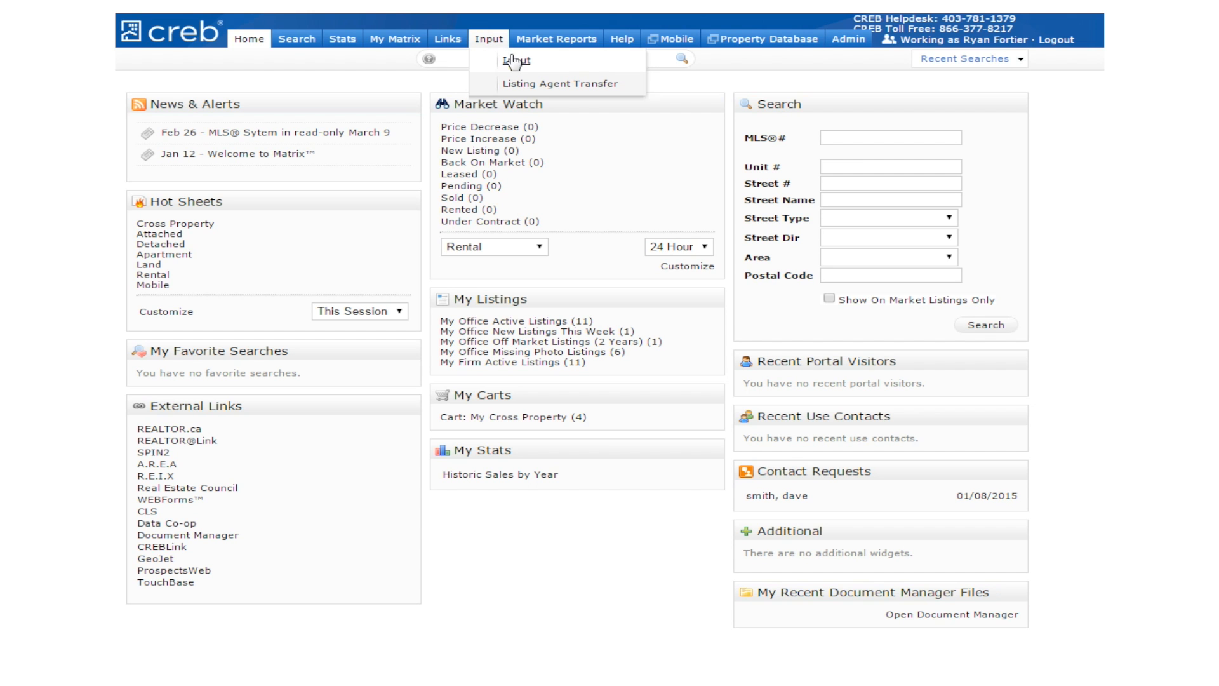
# Go to the Input page for adding or editing listings
pyautogui.click(514, 60)
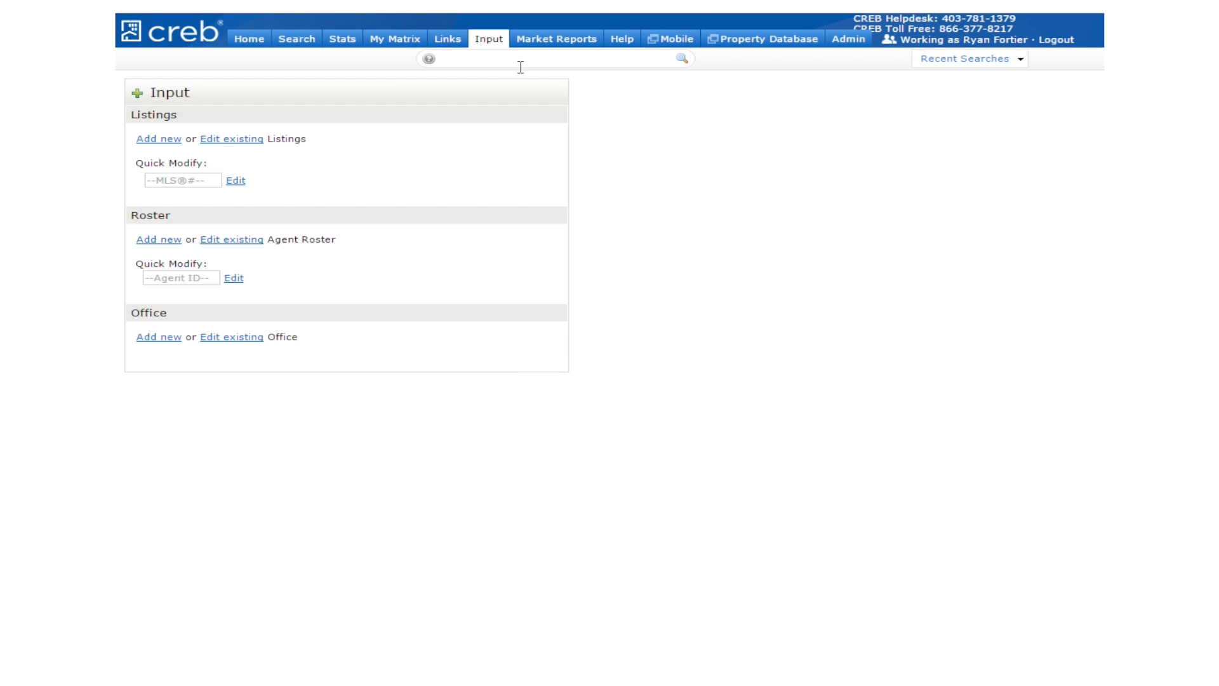
pyautogui.moveTo(179, 118)
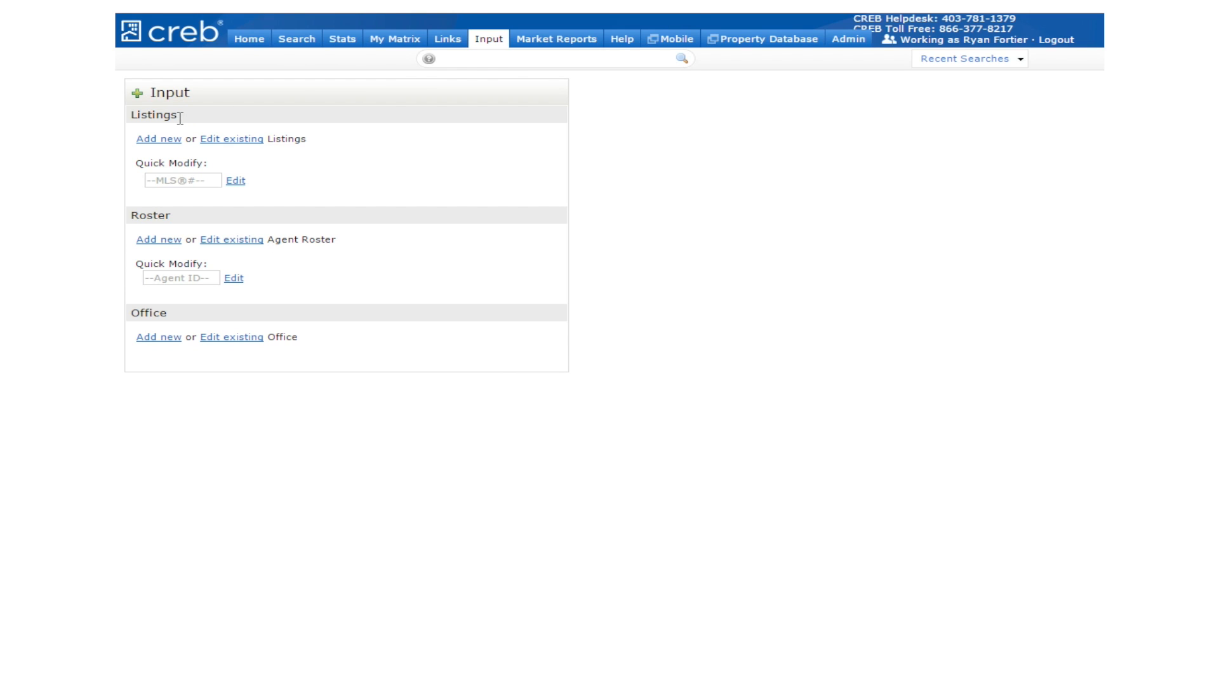
pyautogui.moveTo(176, 216)
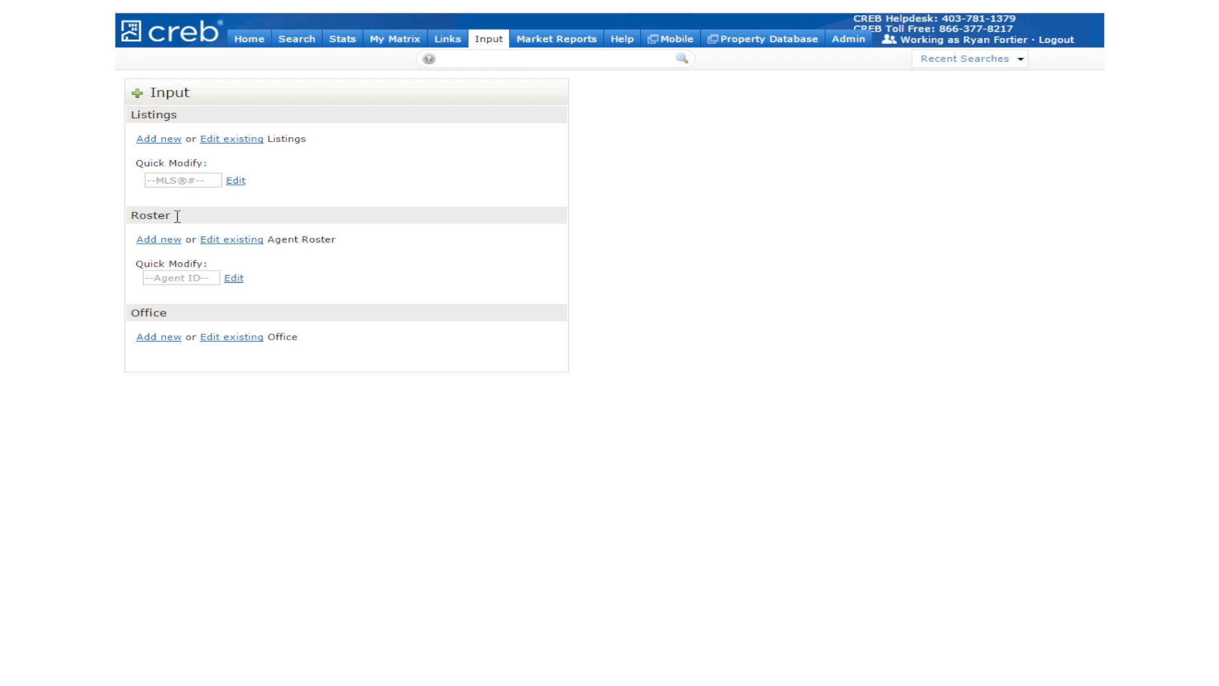
pyautogui.moveTo(157, 196)
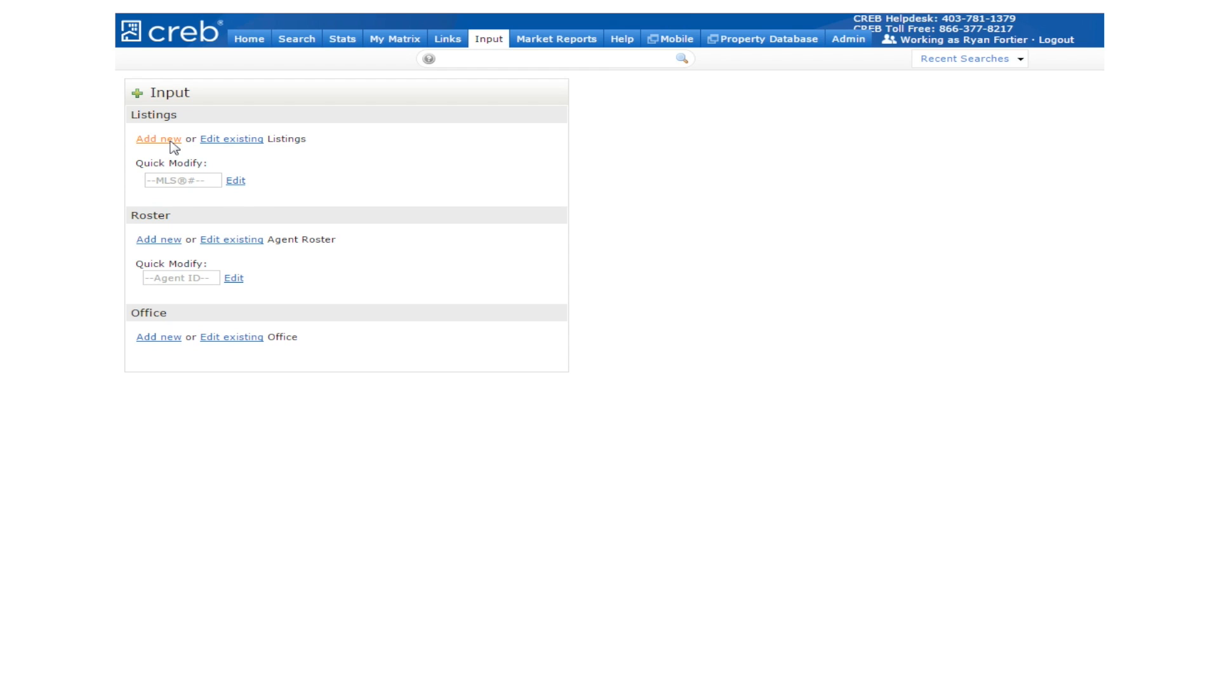
# Start a new listing from the Listings 'Add new' link
pyautogui.click(158, 138)
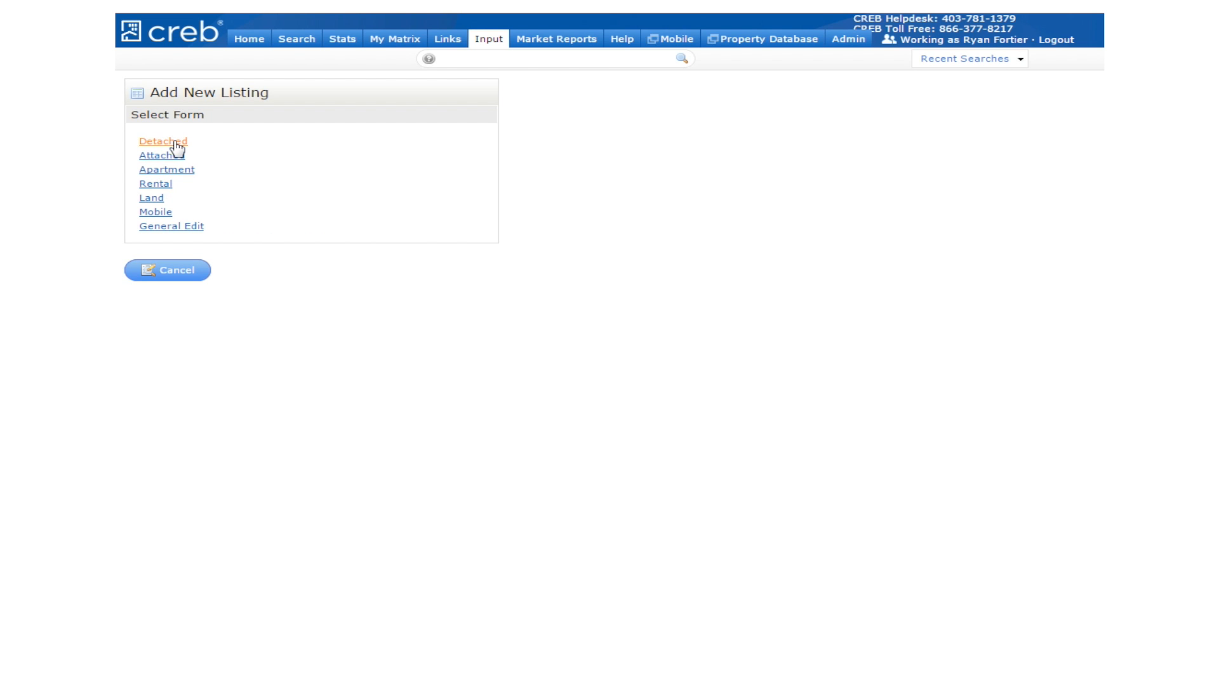
pyautogui.moveTo(169, 153)
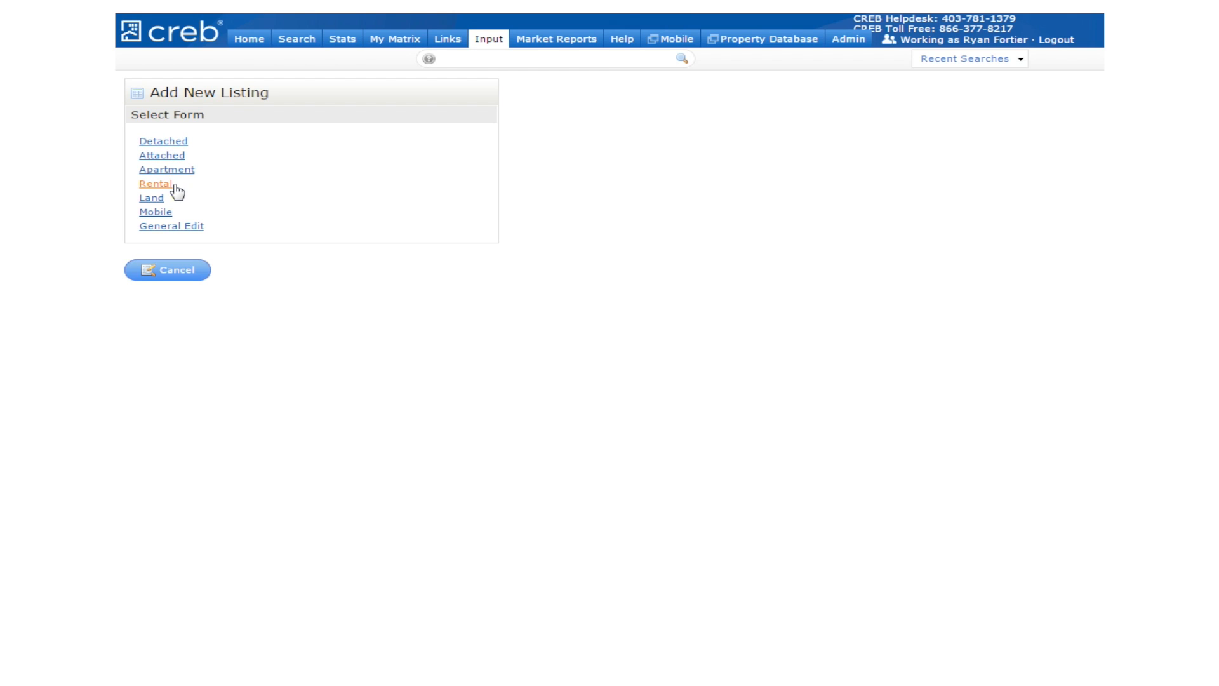
pyautogui.moveTo(154, 198)
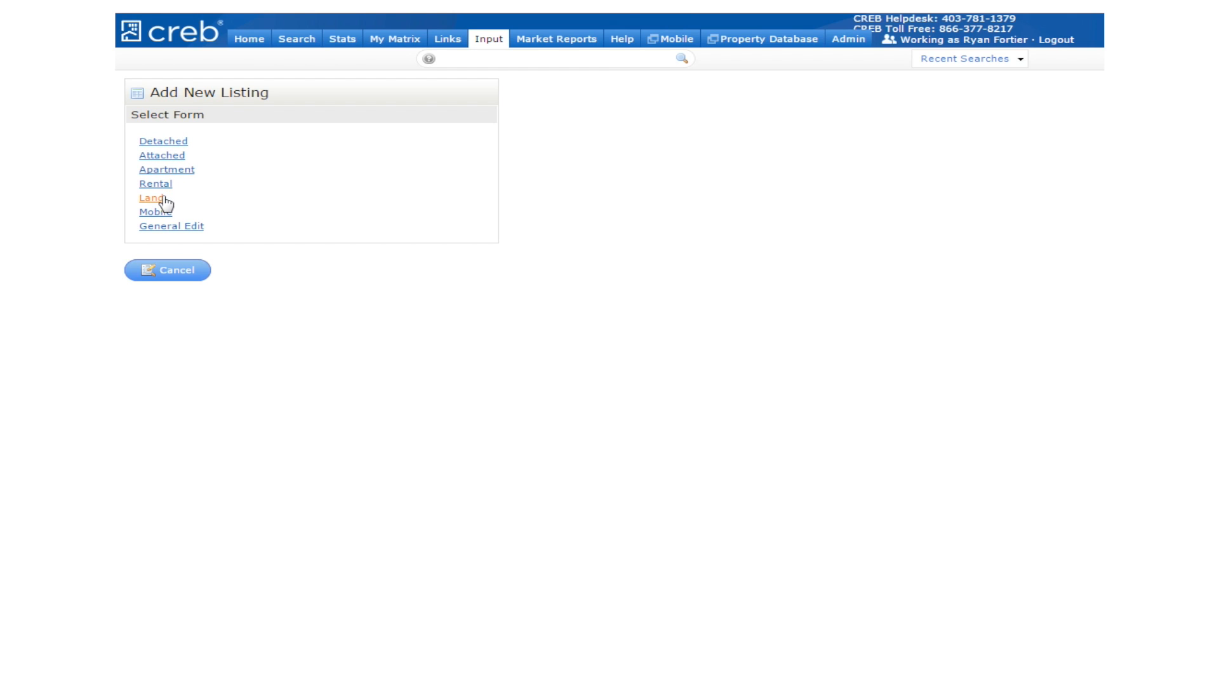
pyautogui.moveTo(155, 213)
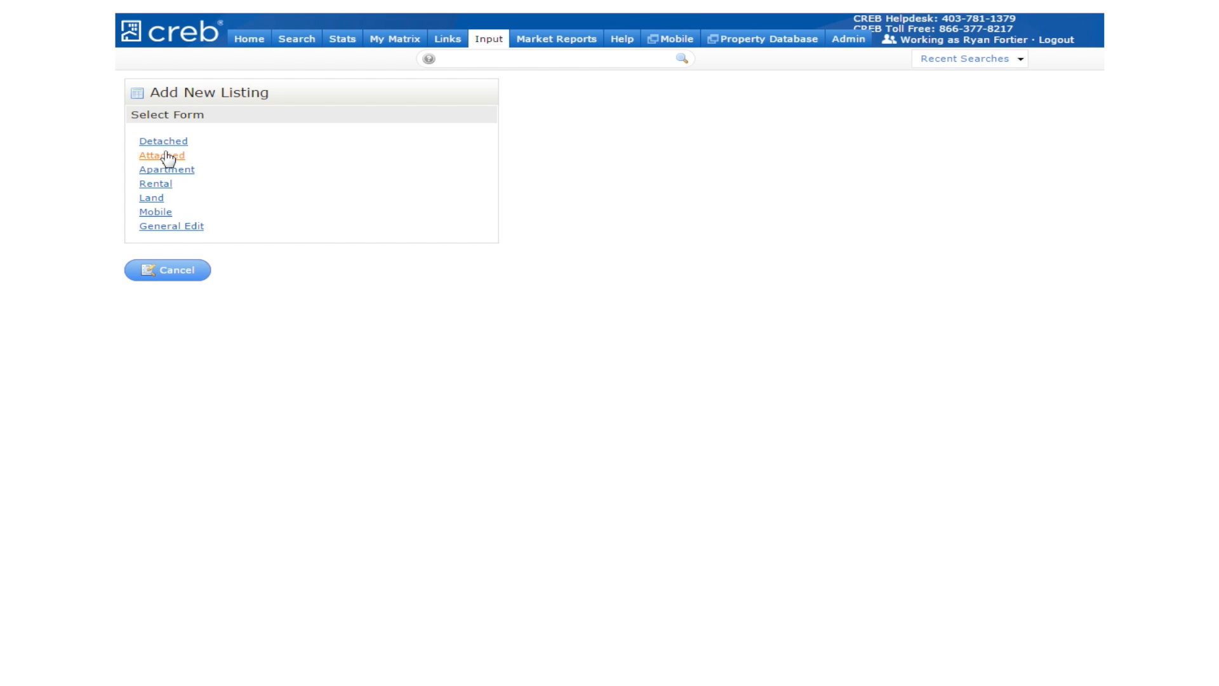
# Choose the Detached form and search tax records for St # 80, St Name Evergreen
pyautogui.click(161, 155)
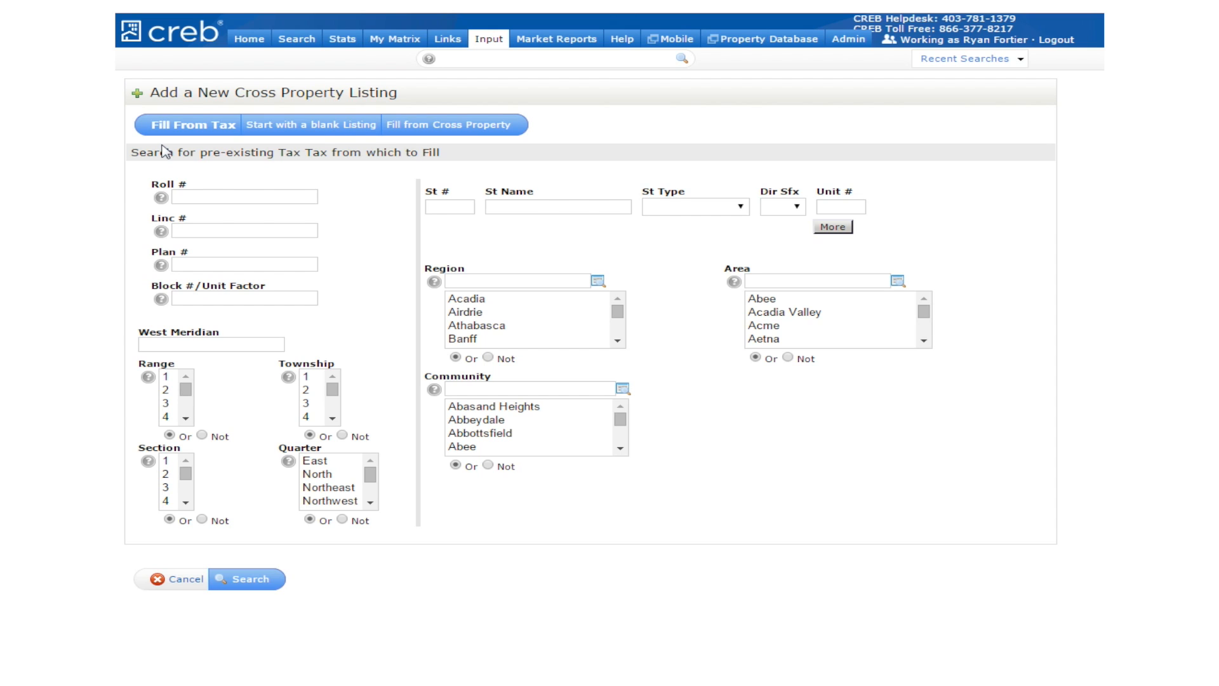
pyautogui.moveTo(770, 319)
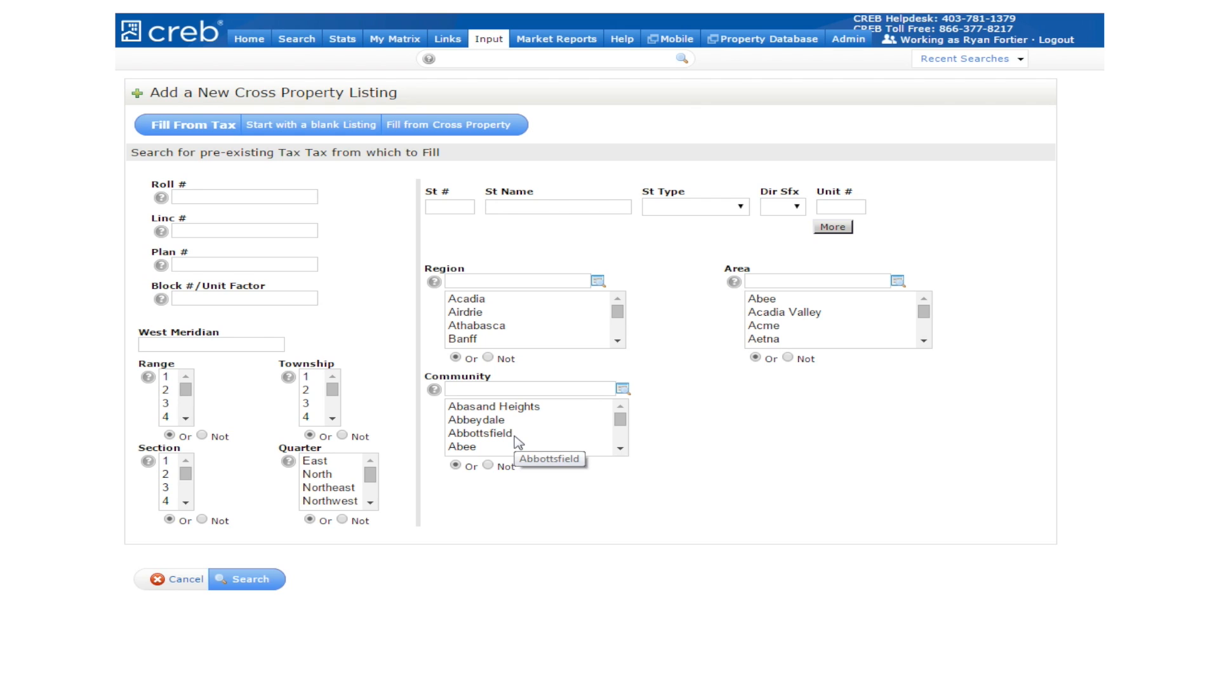
pyautogui.moveTo(445, 392)
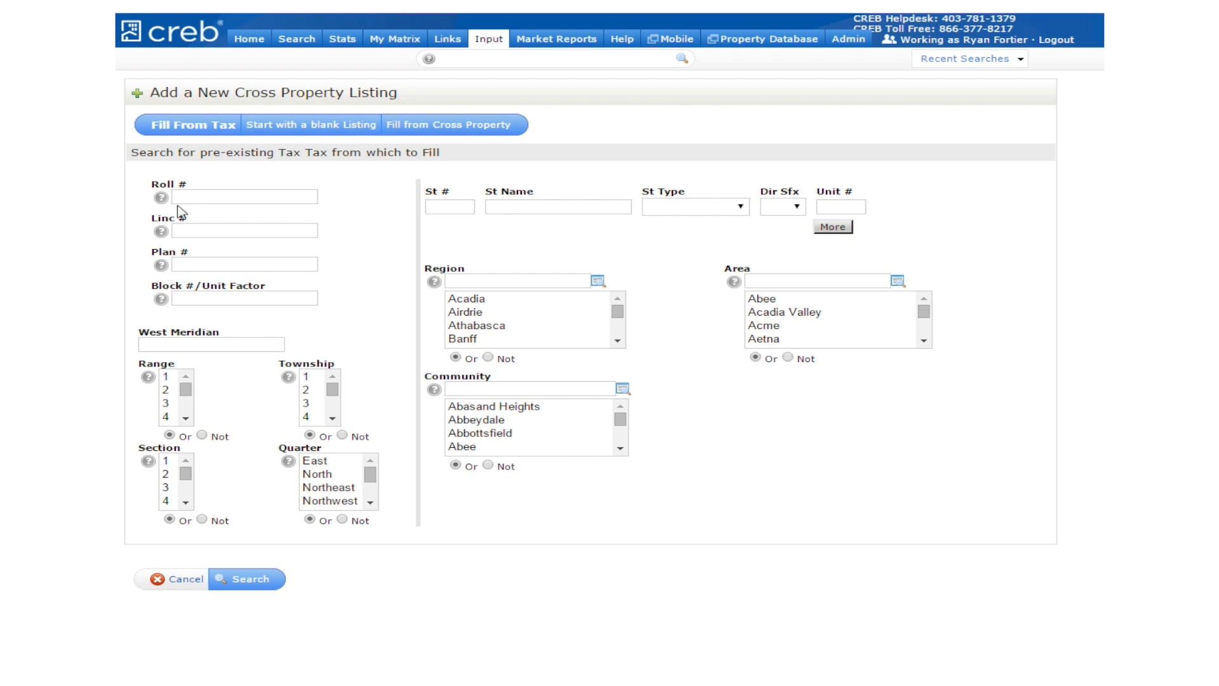
pyautogui.write('Evergreen')
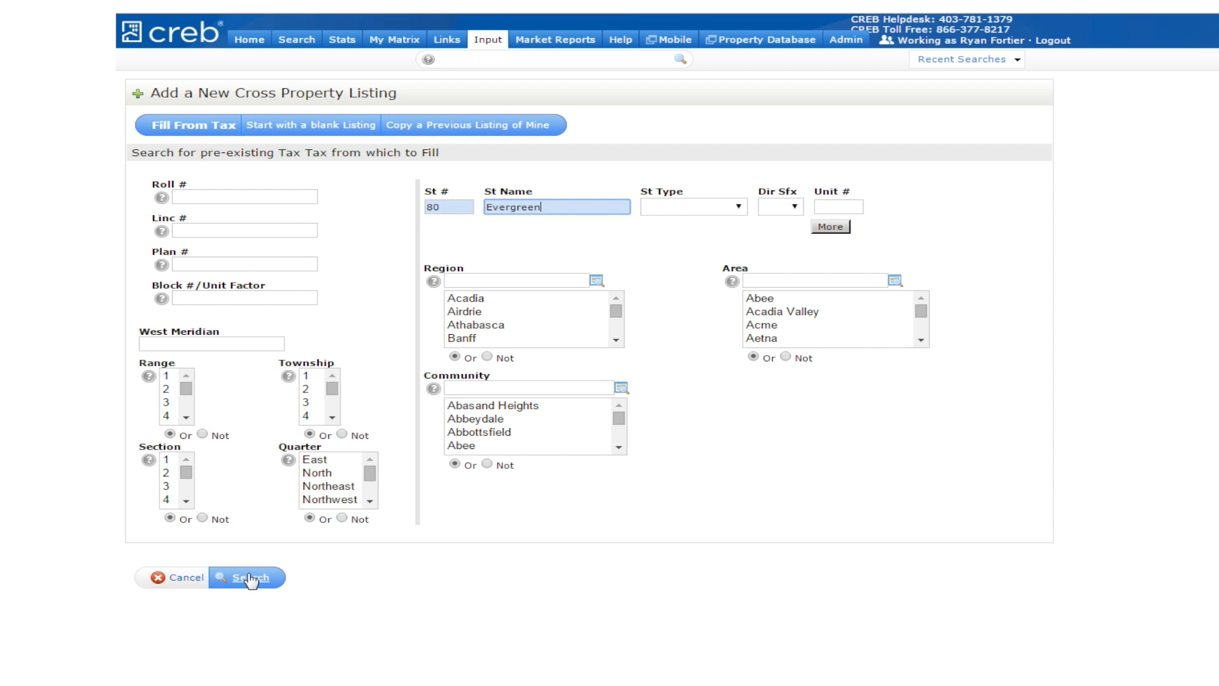
pyautogui.click(248, 576)
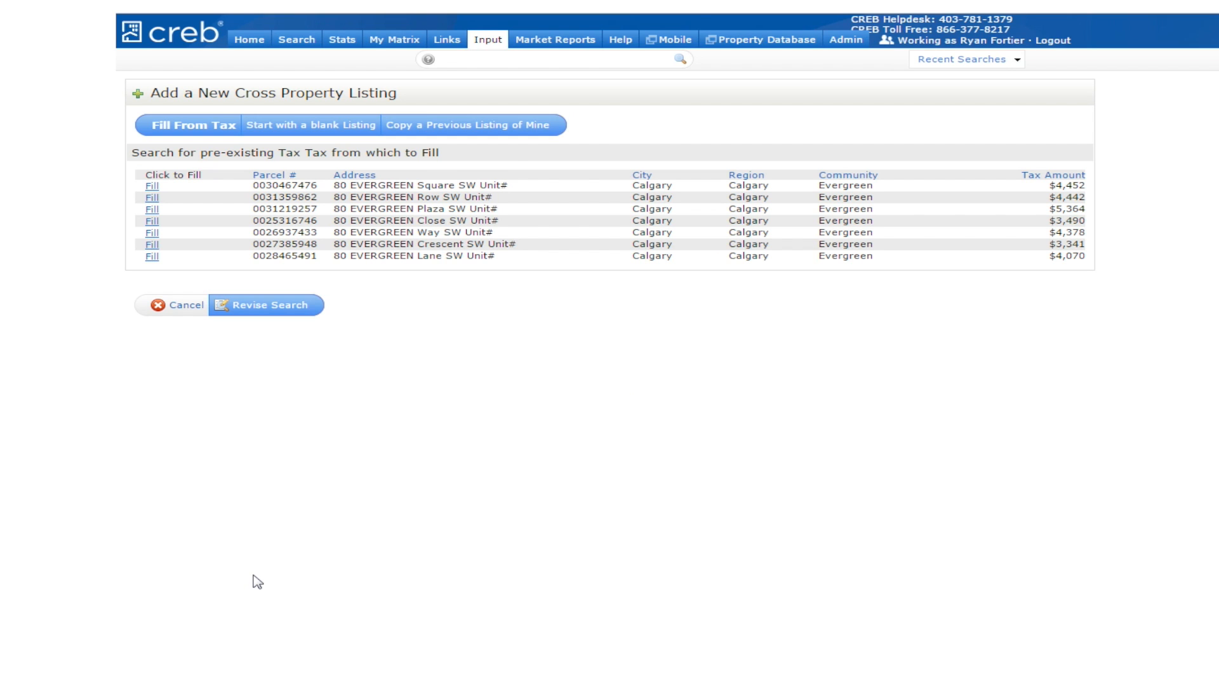
pyautogui.moveTo(172, 199)
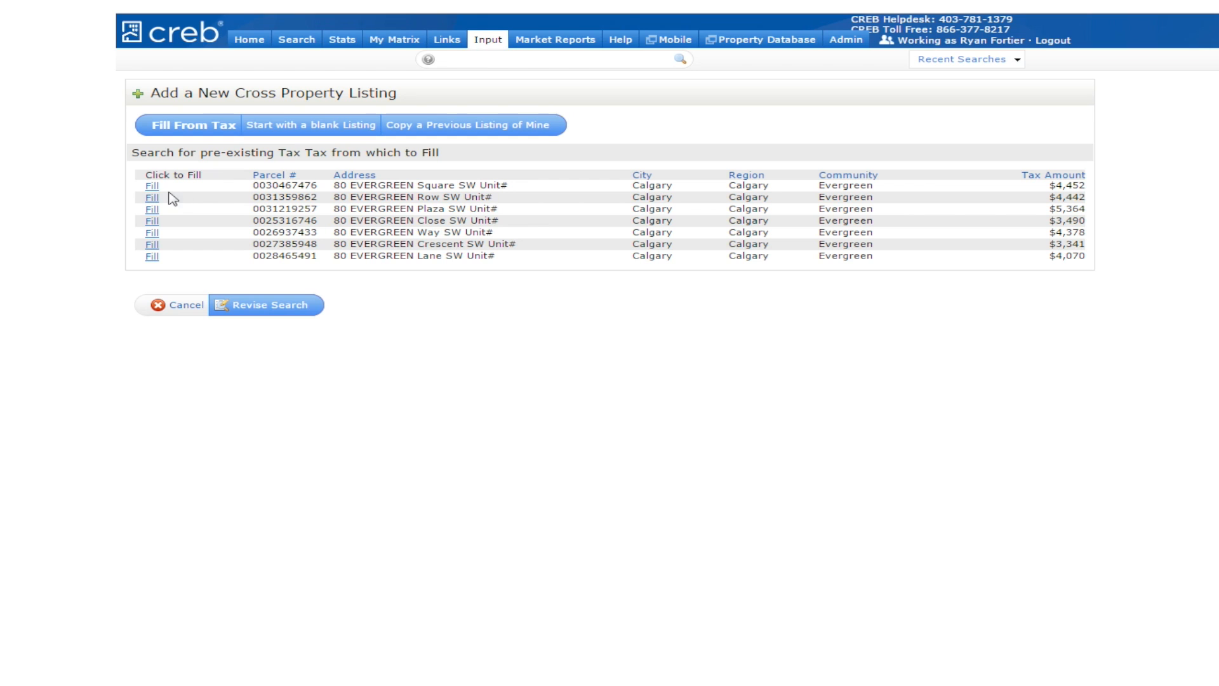
pyautogui.moveTo(155, 194)
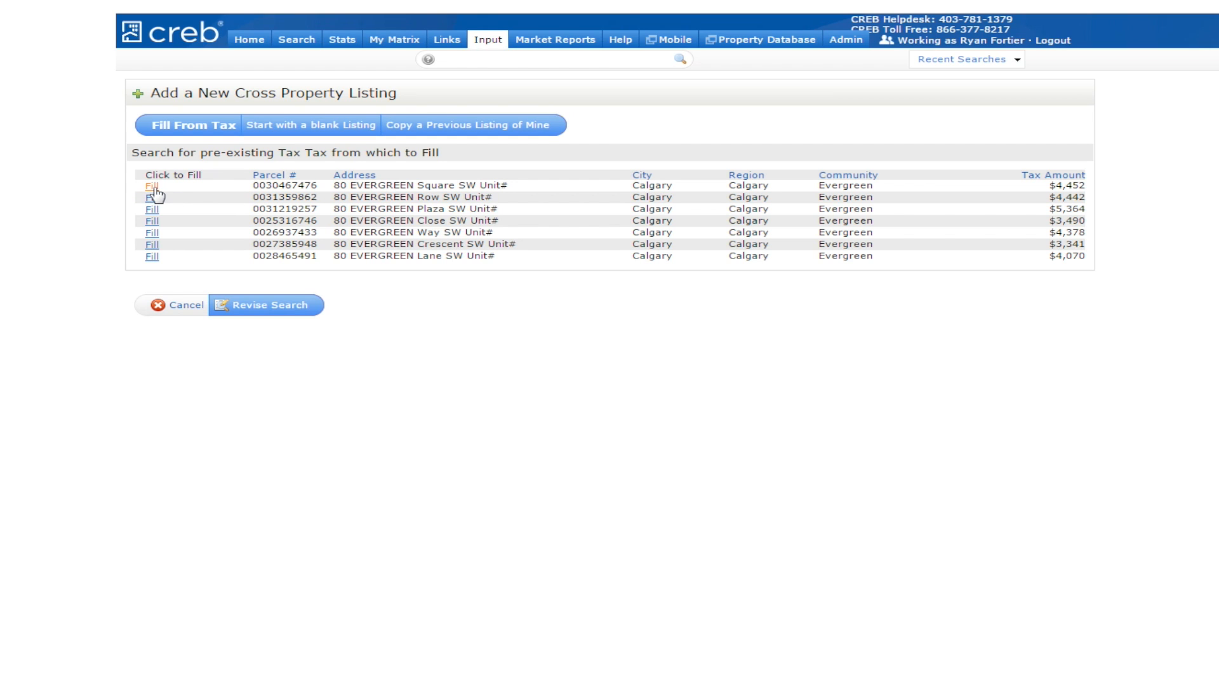
pyautogui.click(151, 187)
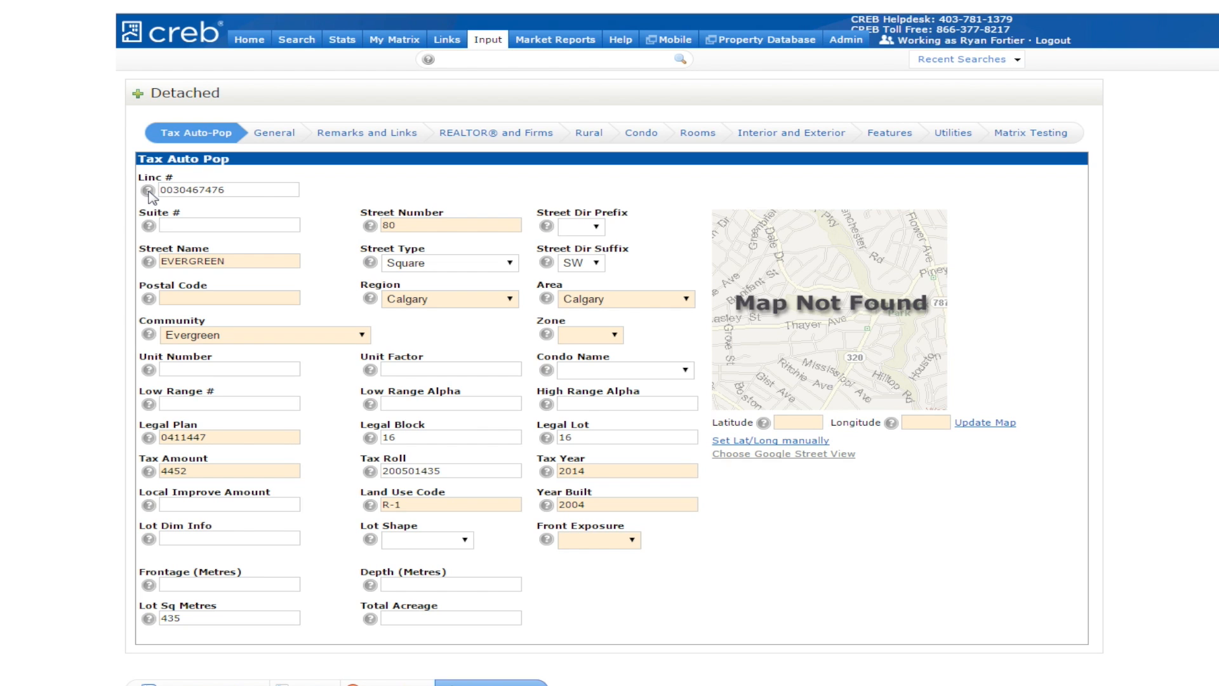
pyautogui.moveTo(255, 500)
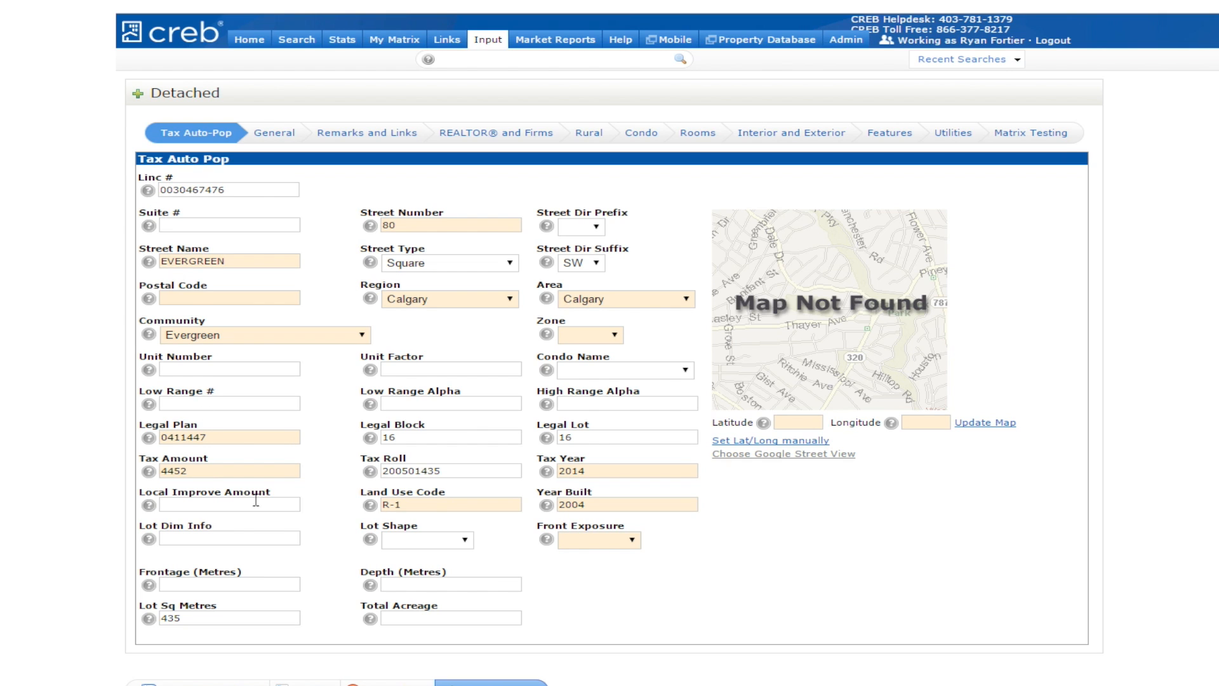
pyautogui.moveTo(591, 498)
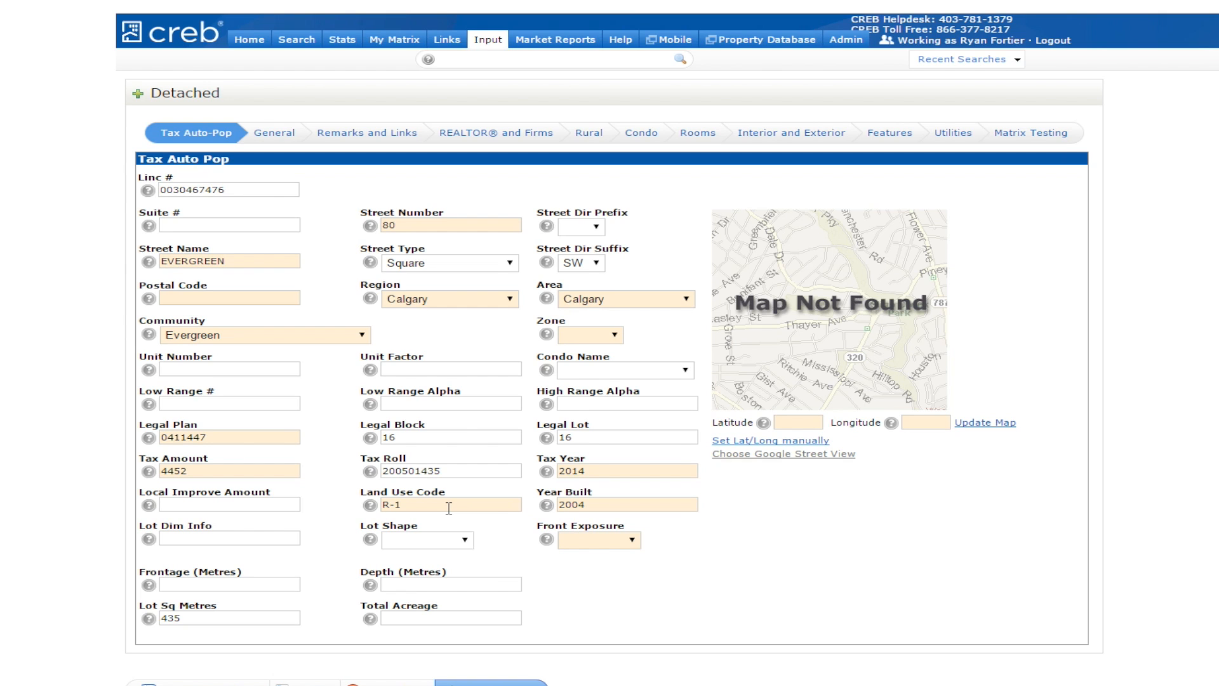
pyautogui.moveTo(122, 183)
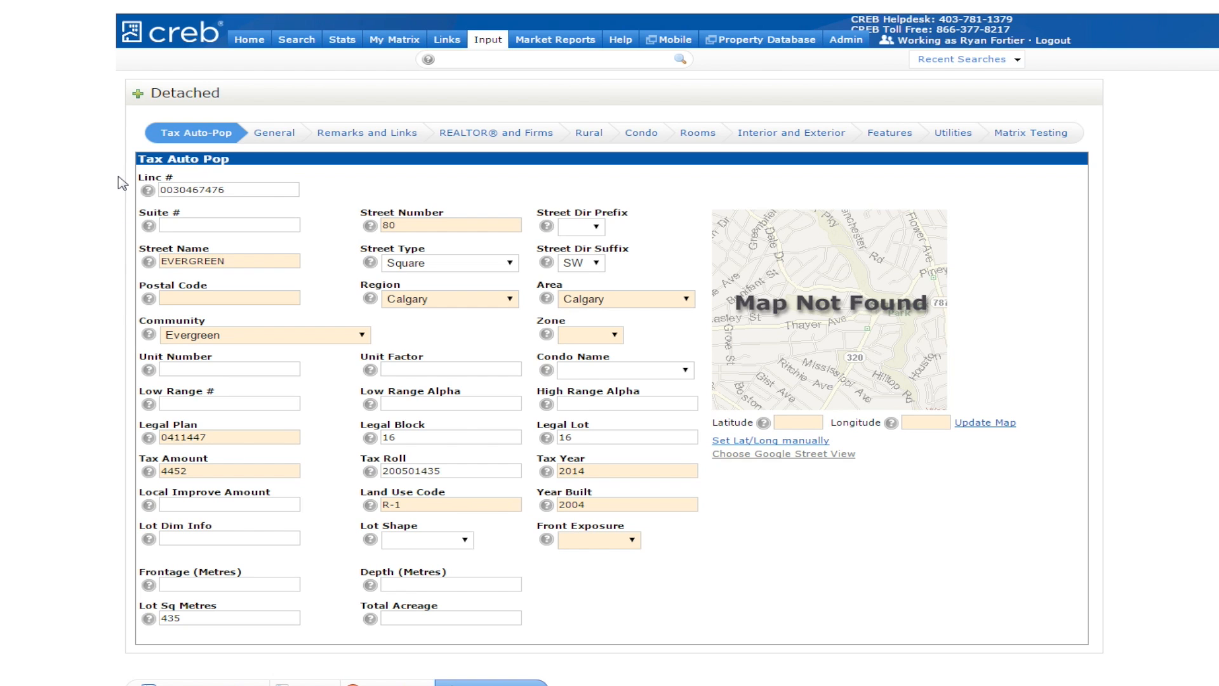
pyautogui.moveTo(173, 145)
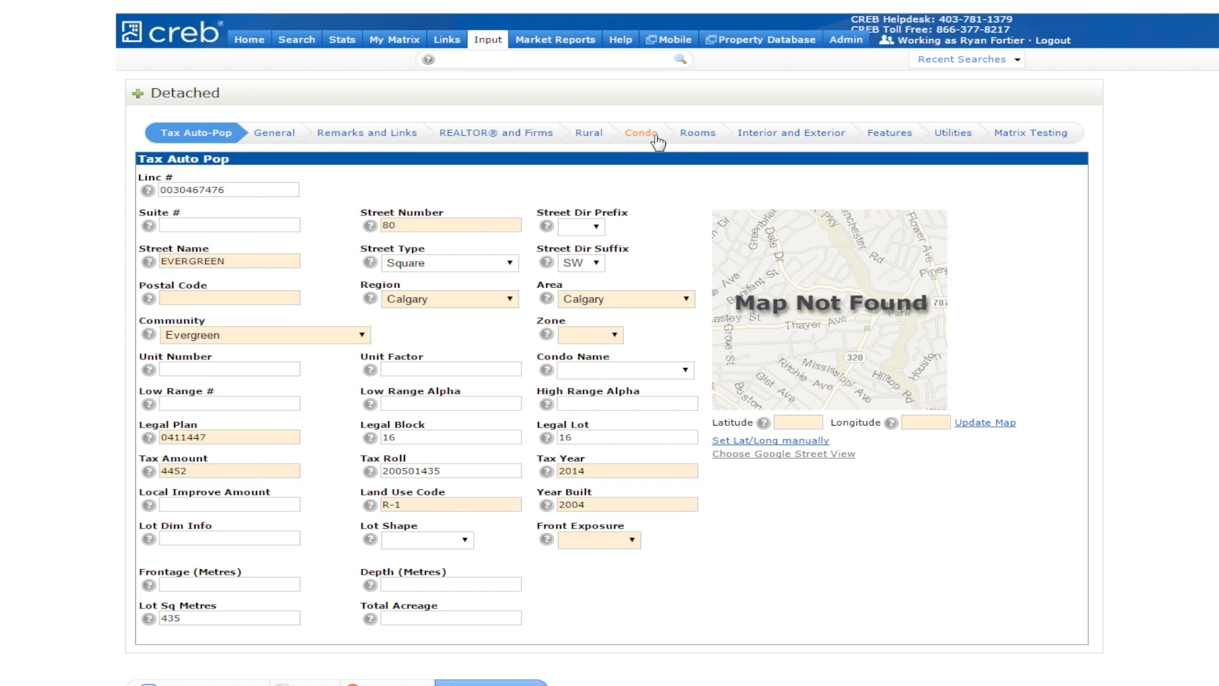
pyautogui.moveTo(889, 133)
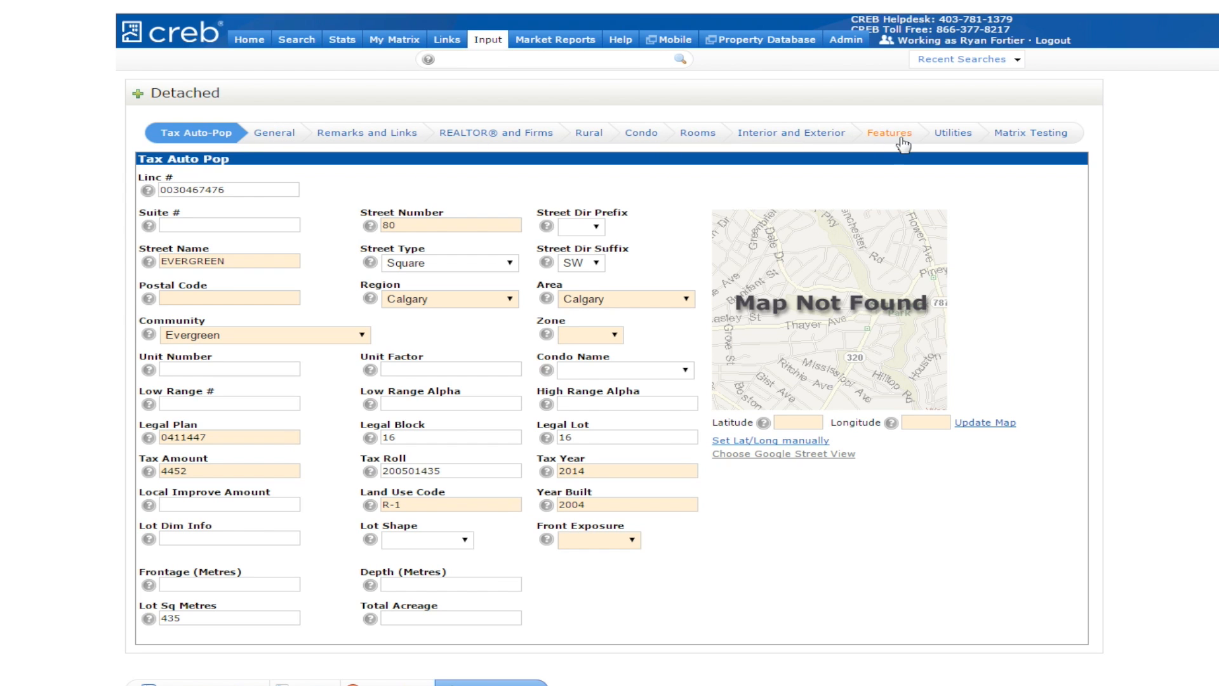
pyautogui.moveTo(952, 132)
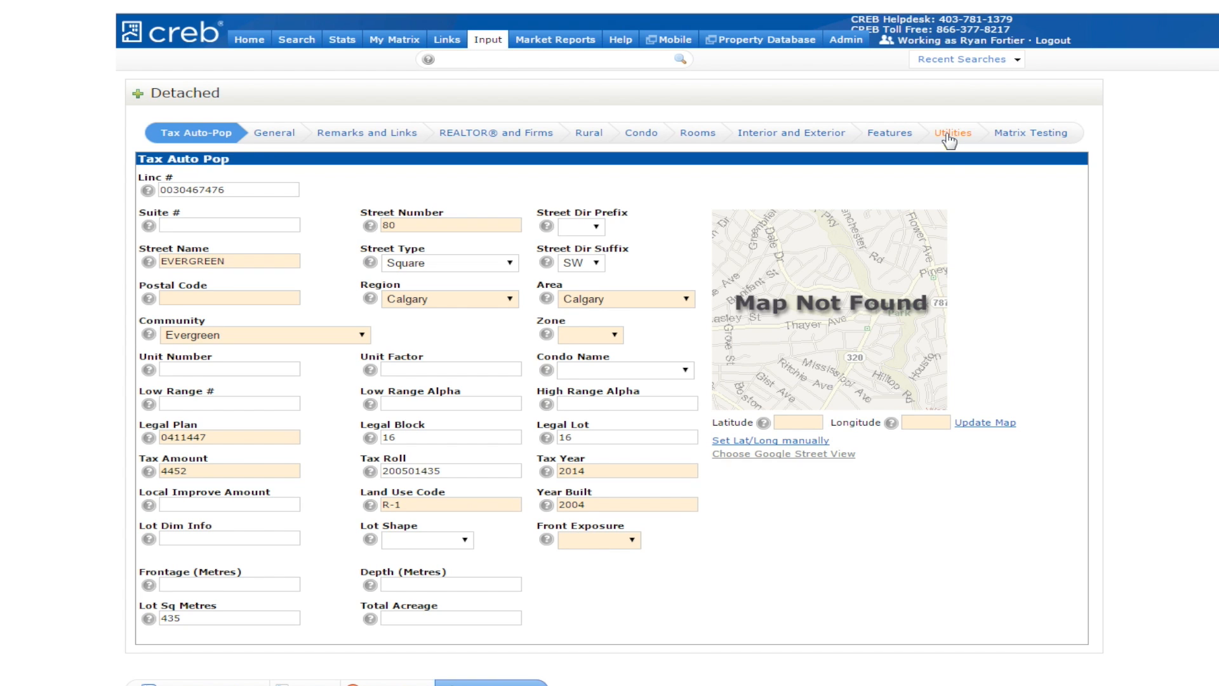
pyautogui.moveTo(677, 244)
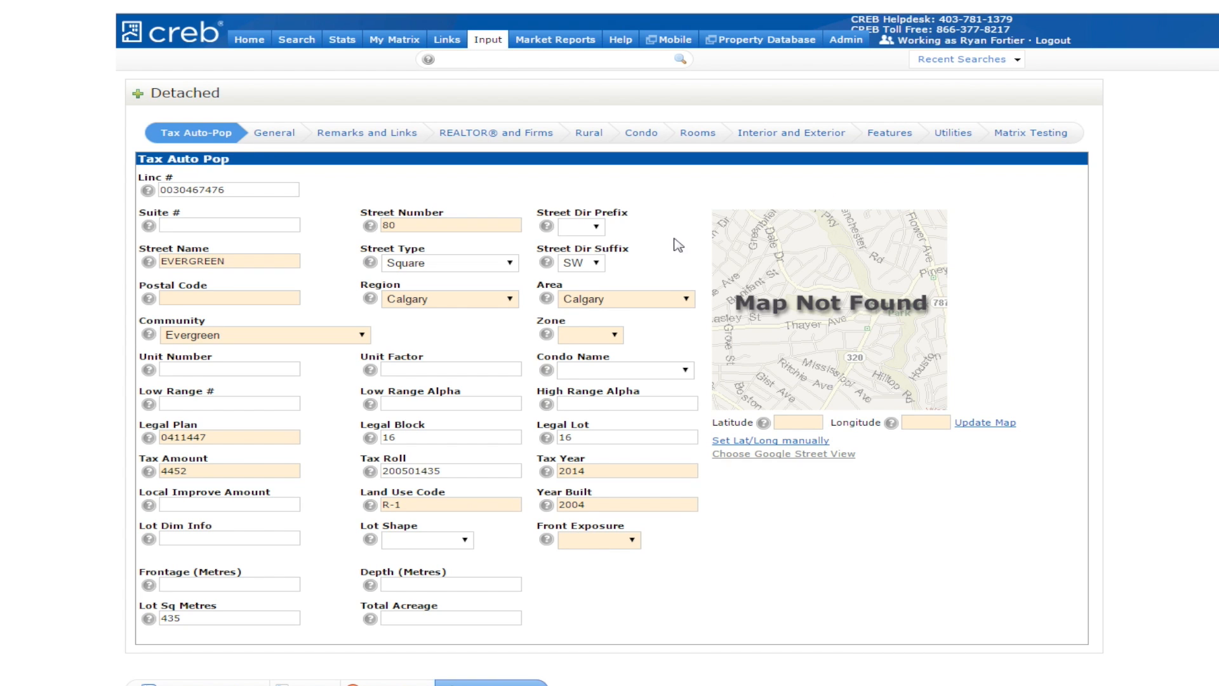
pyautogui.moveTo(703, 223)
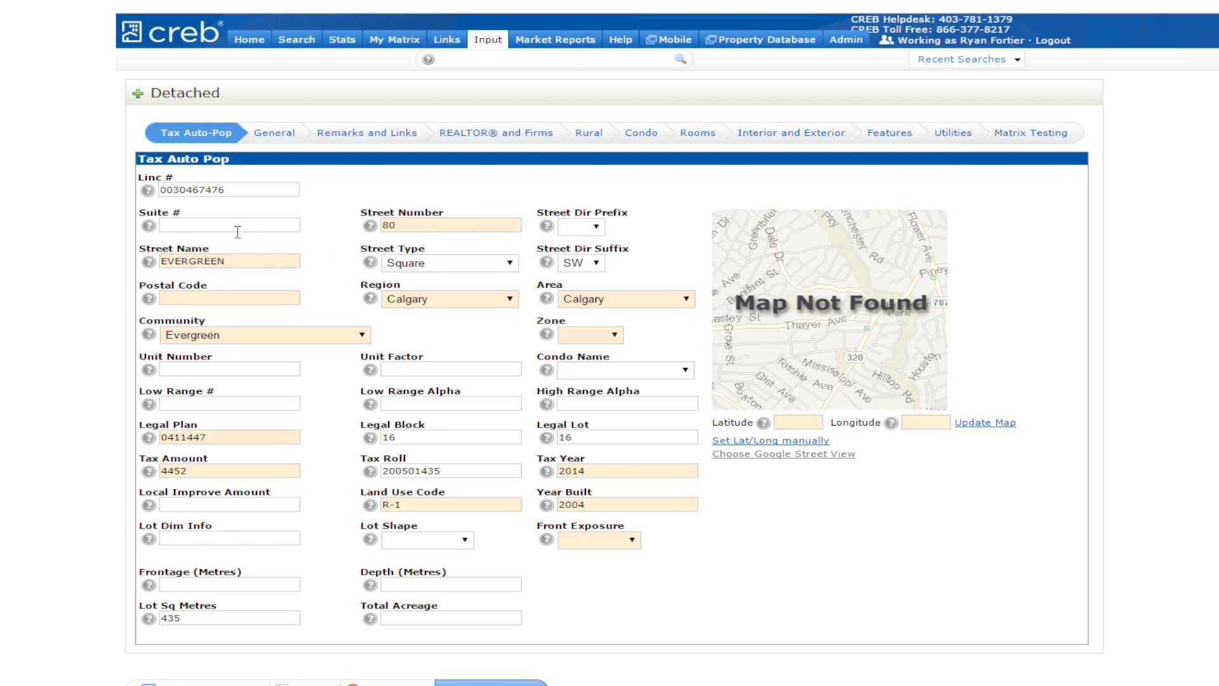
pyautogui.moveTo(225, 618)
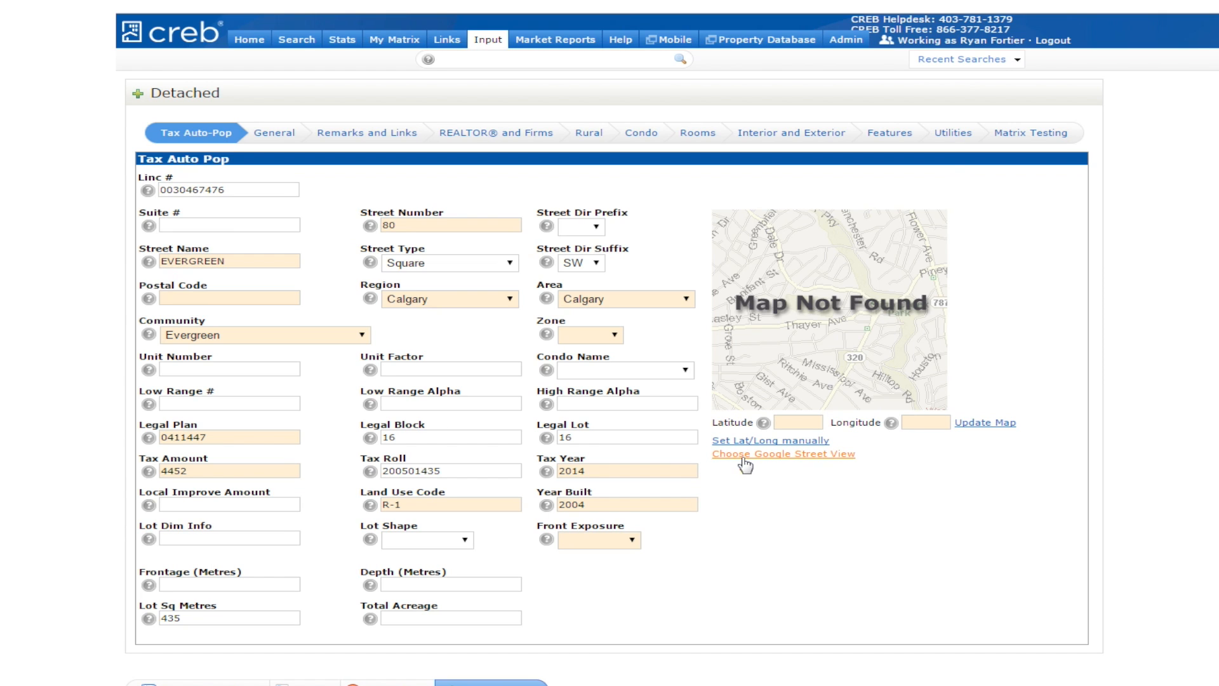
pyautogui.moveTo(771, 441)
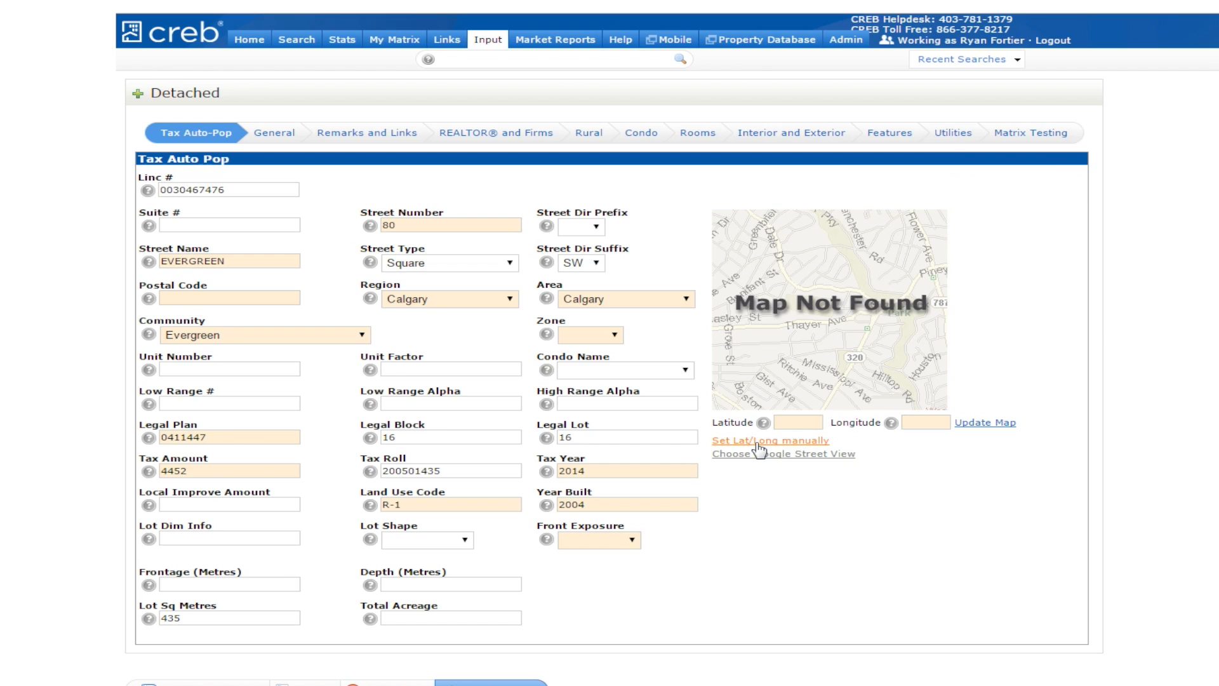
# Locate the property on the map so latitude and longitude are filled
pyautogui.click(771, 440)
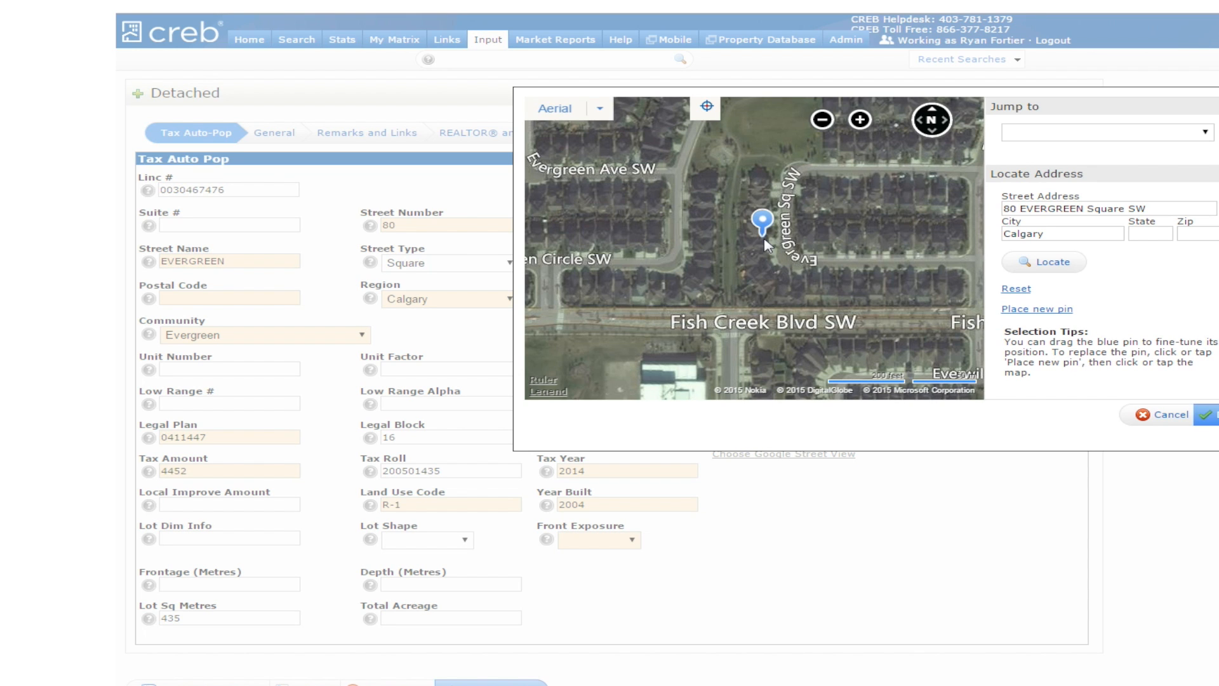
pyautogui.moveTo(770, 245)
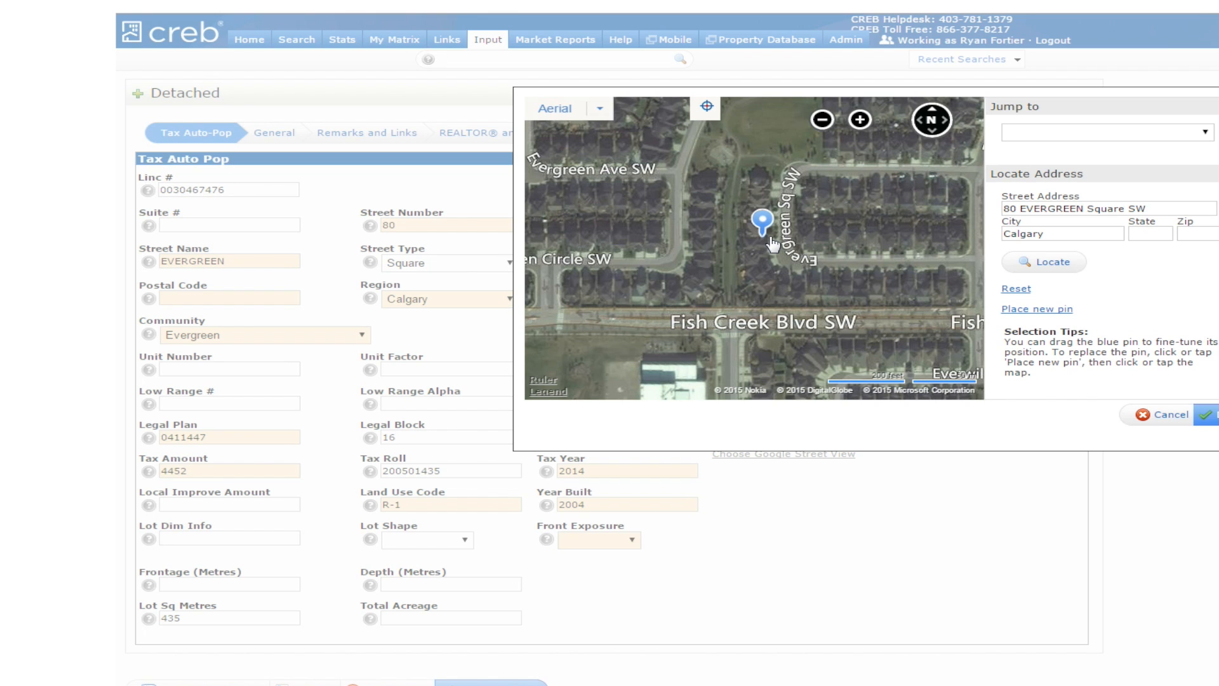
pyautogui.moveTo(1052, 396)
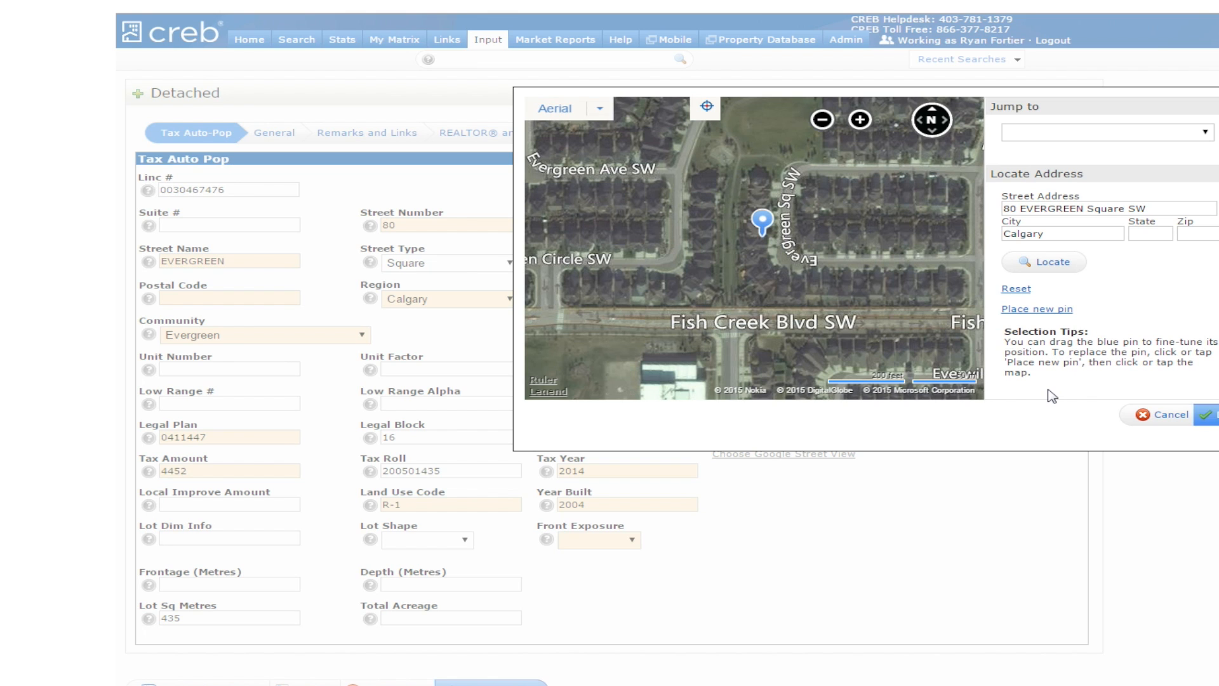
pyautogui.moveTo(1216, 154)
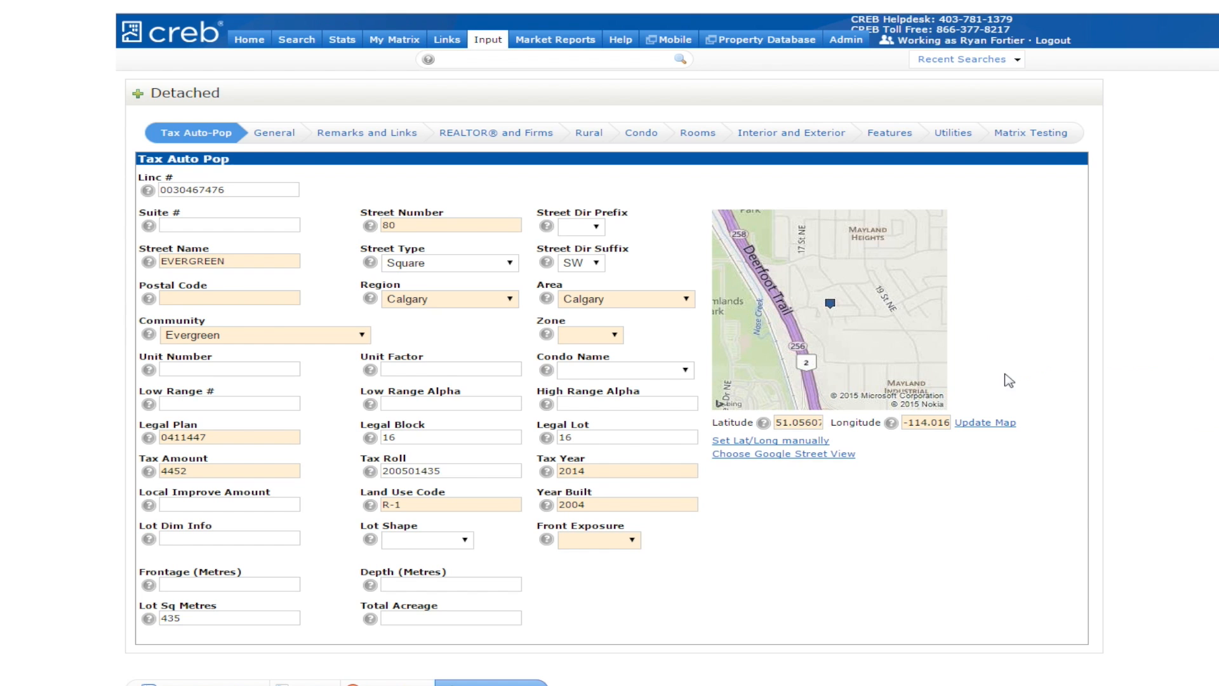
# Choose and accept a Google Street View image of the property
pyautogui.click(782, 454)
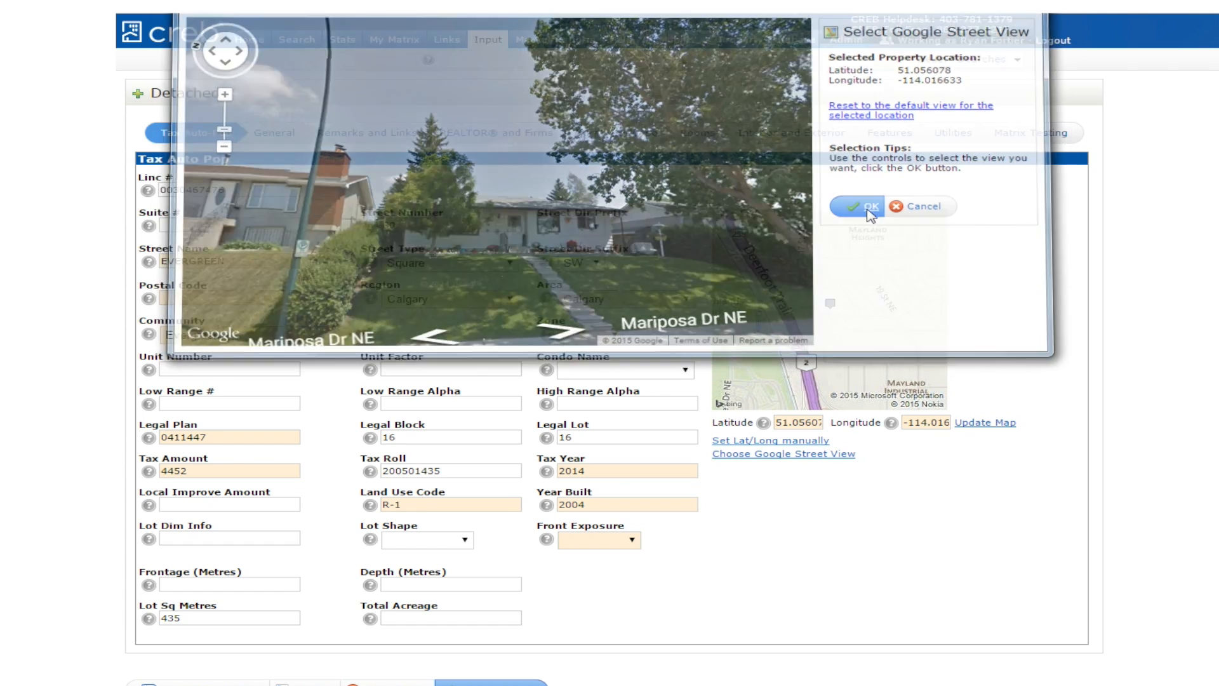
pyautogui.click(864, 207)
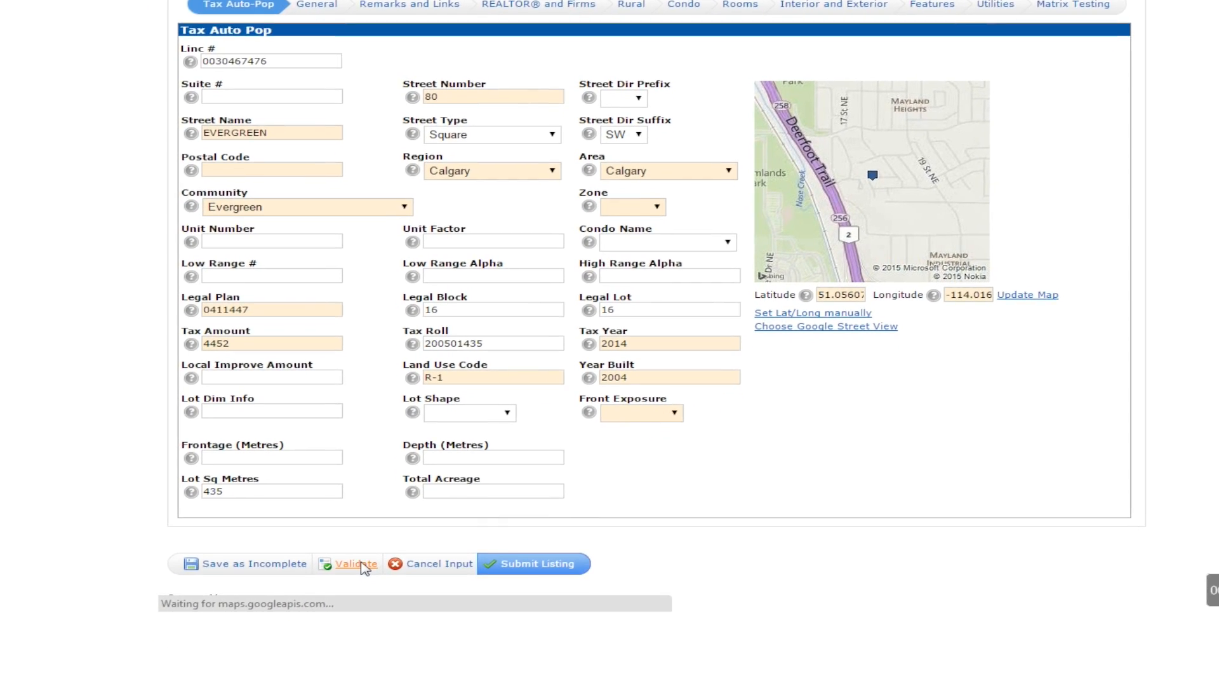
# Validate the listing to flag missing fields such as Postal Code, Zone and Front Exposure
pyautogui.scroll(-3)
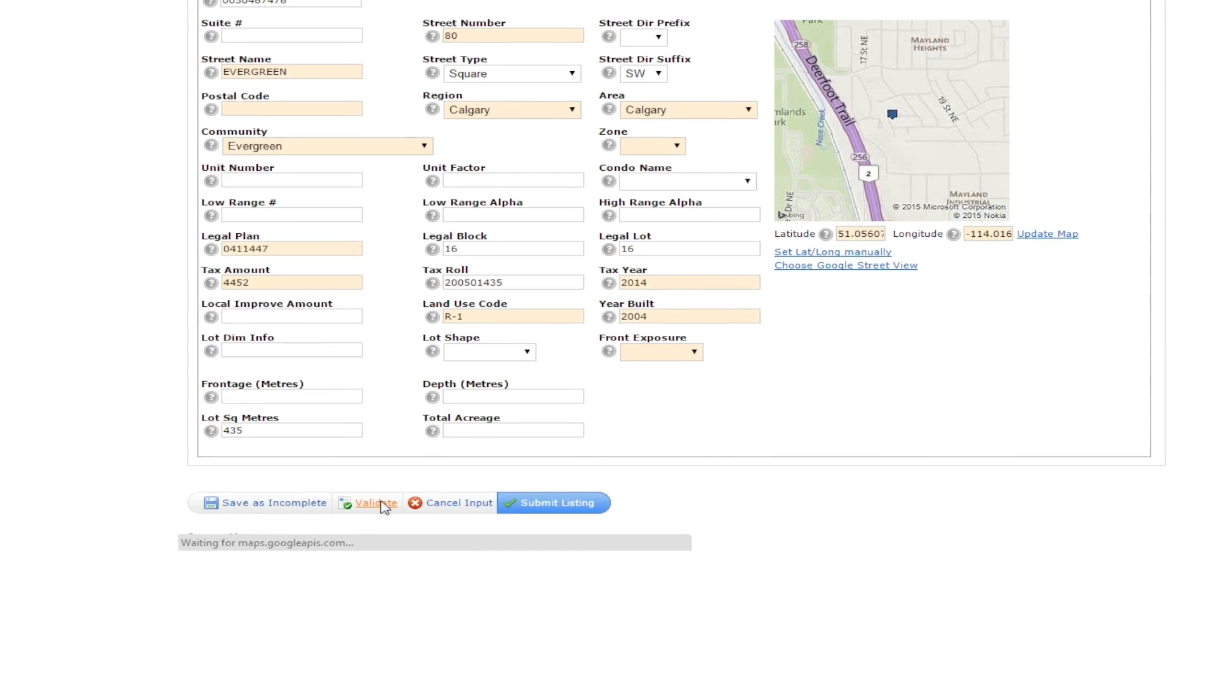
pyautogui.click(373, 503)
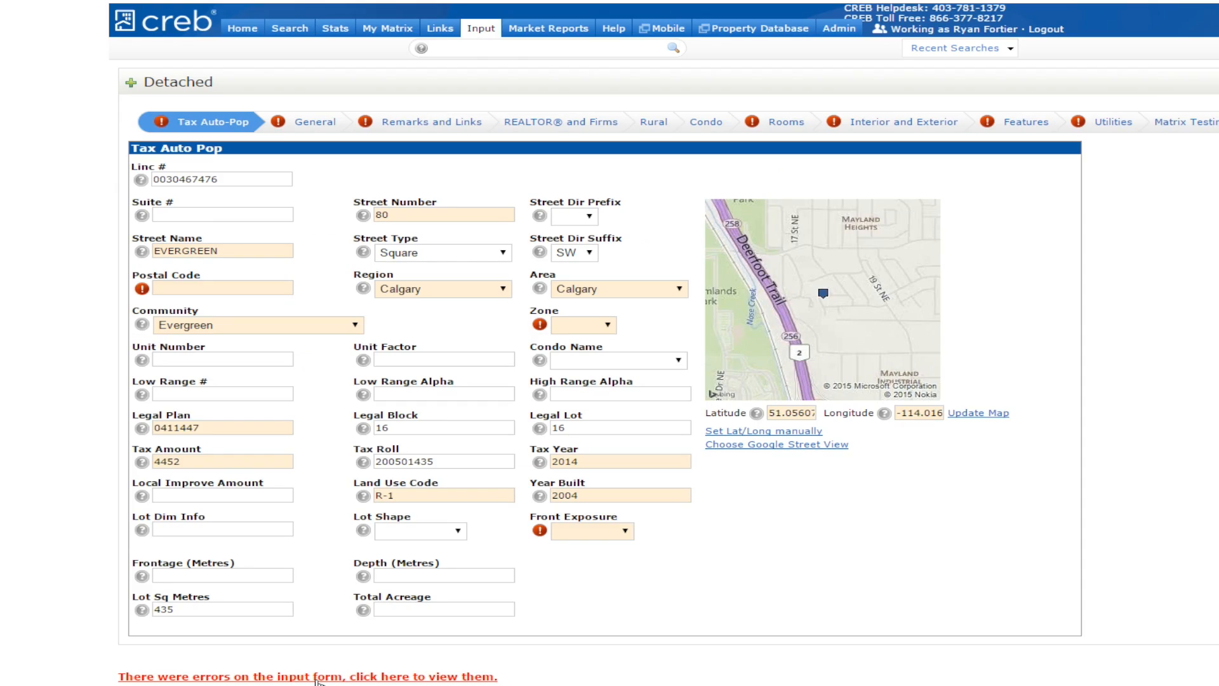
pyautogui.moveTo(529, 623)
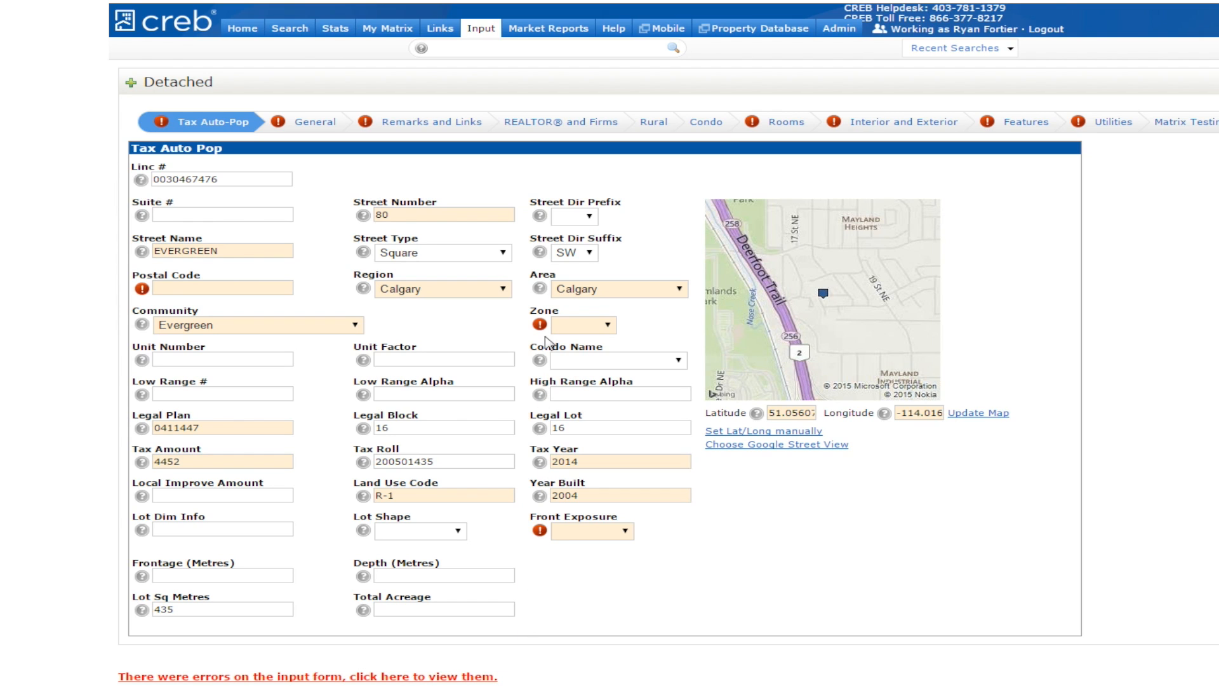
pyautogui.moveTo(141, 289)
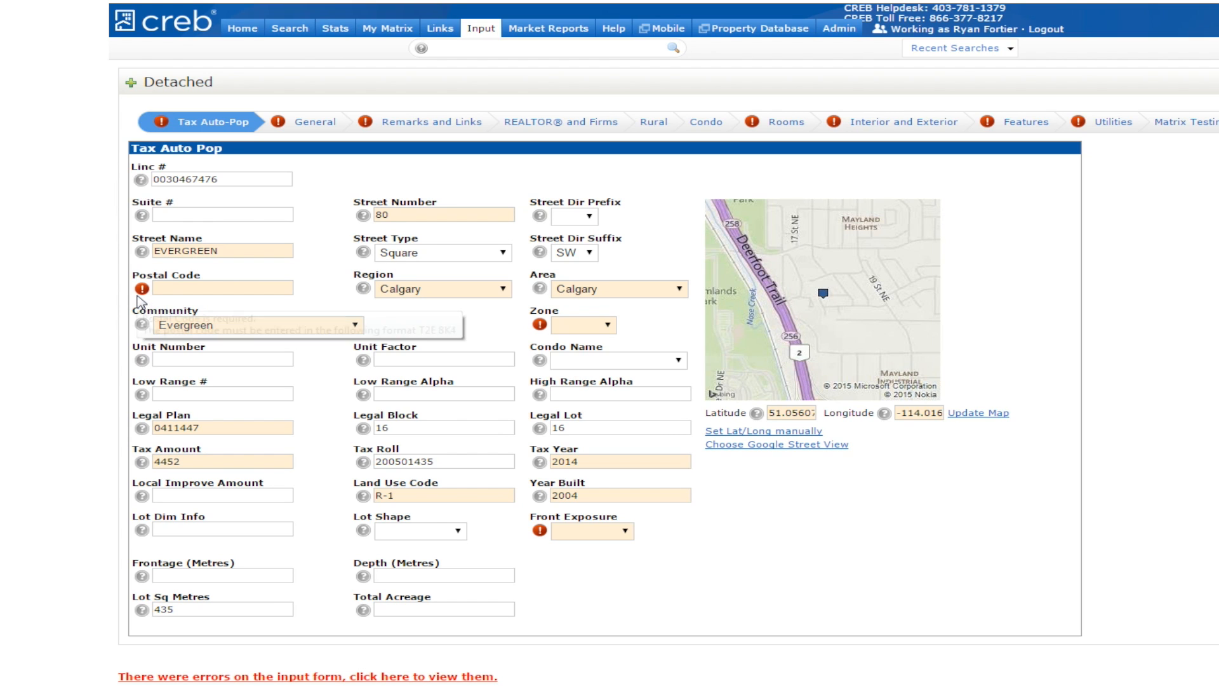
pyautogui.moveTo(285, 56)
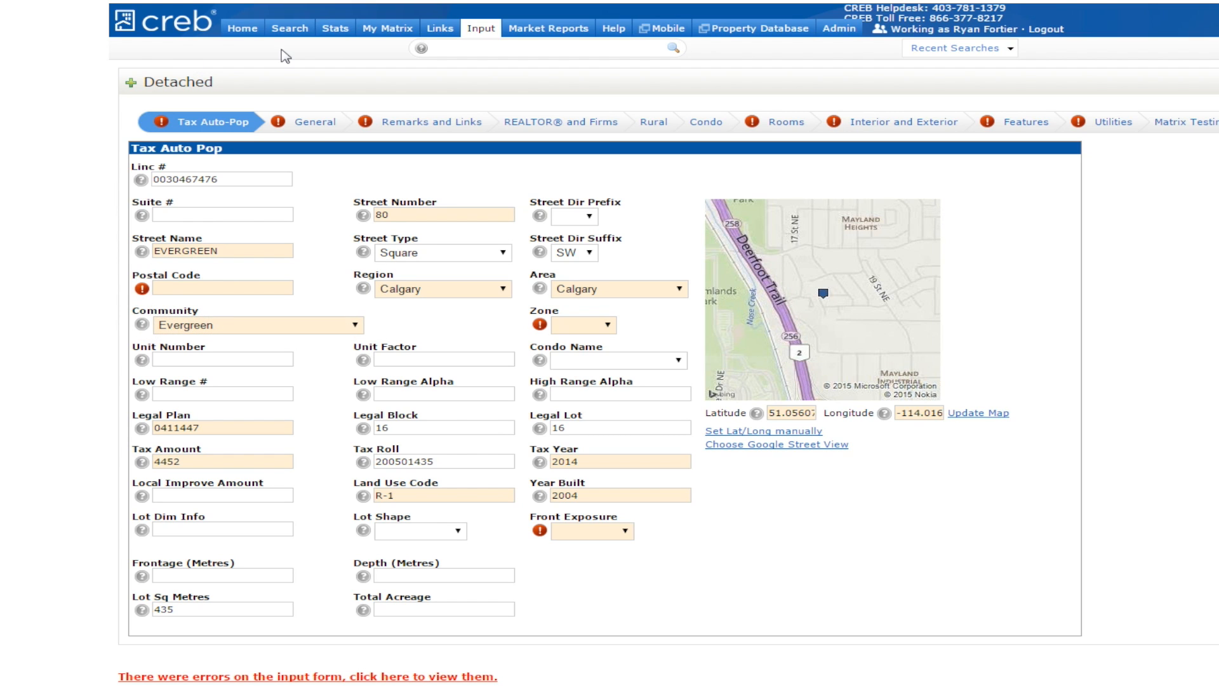
pyautogui.moveTo(315, 121)
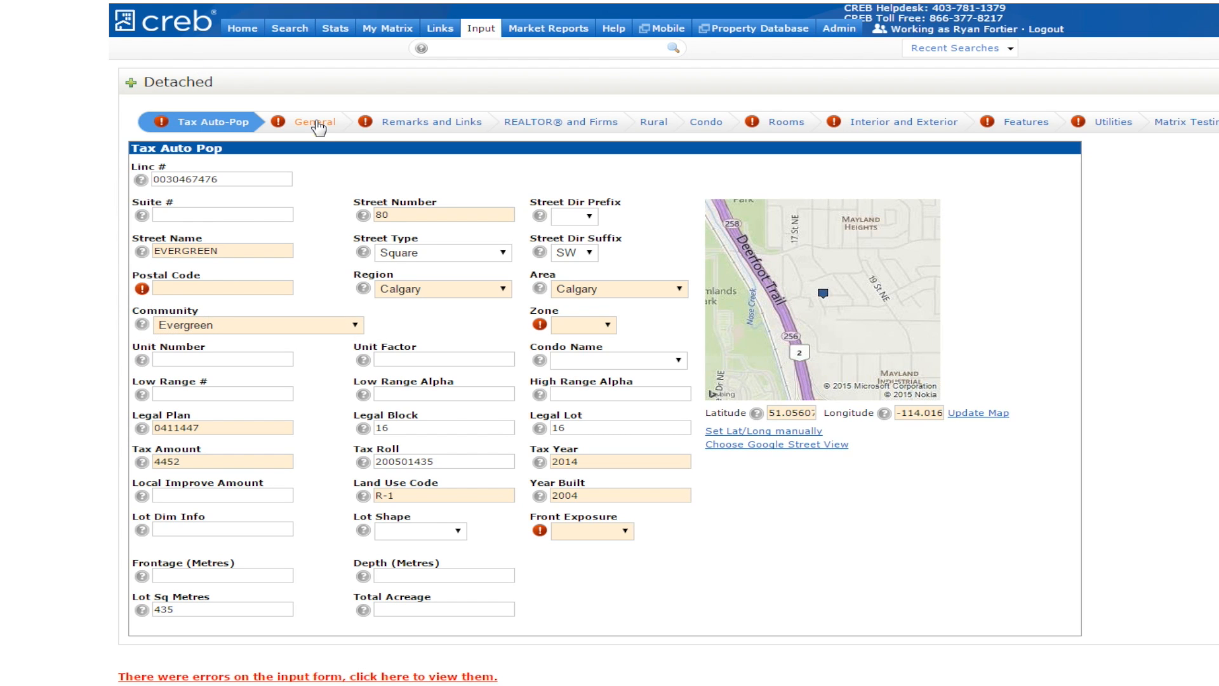
# In General, tick the final-registration and Utility Right Of Way restrictions and set Possession Days to 60
pyautogui.click(314, 122)
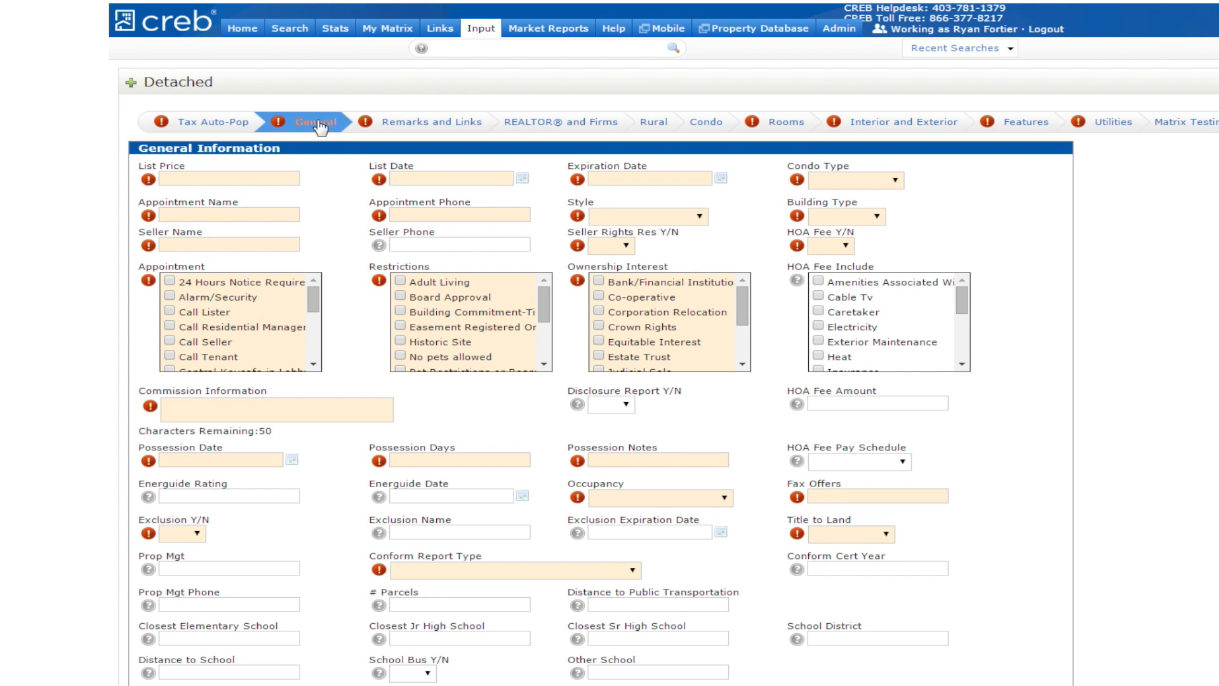
pyautogui.moveTo(435, 276)
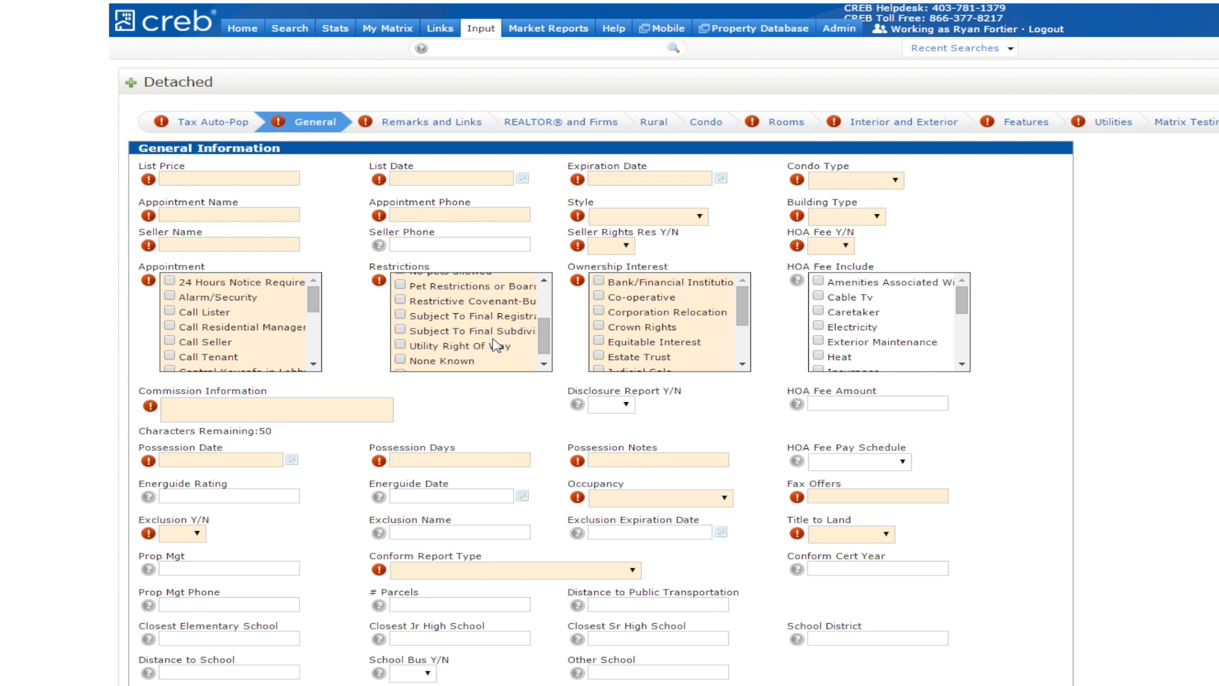
pyautogui.click(398, 316)
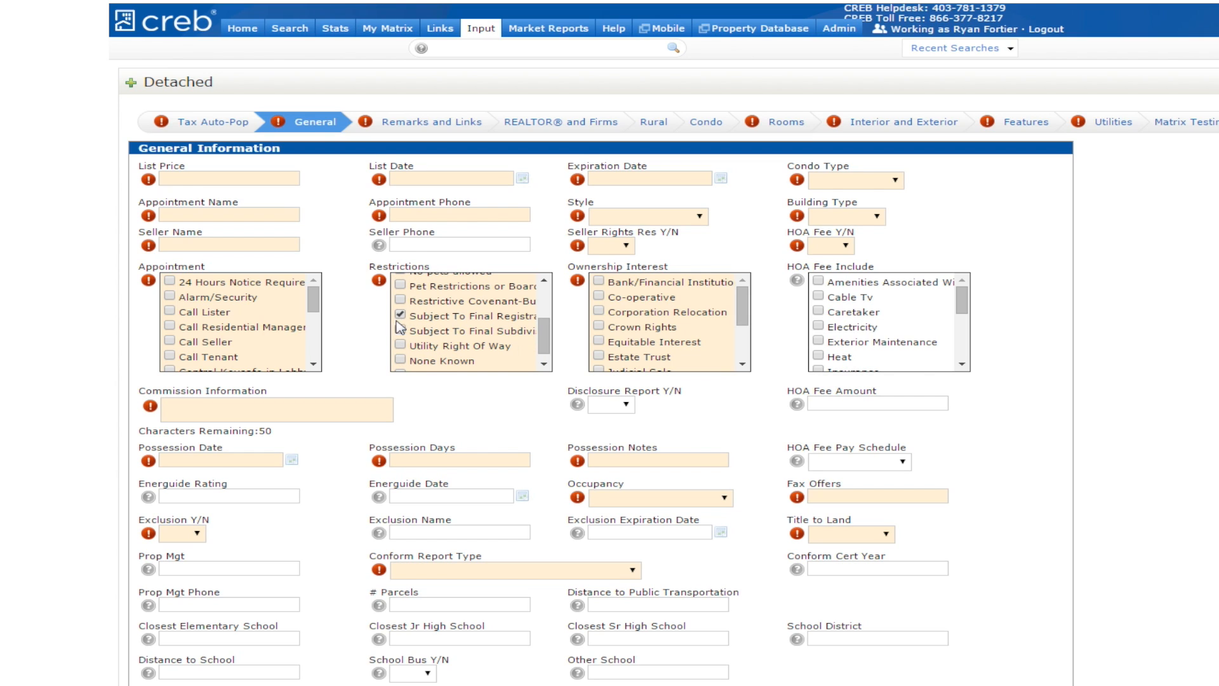
pyautogui.click(400, 346)
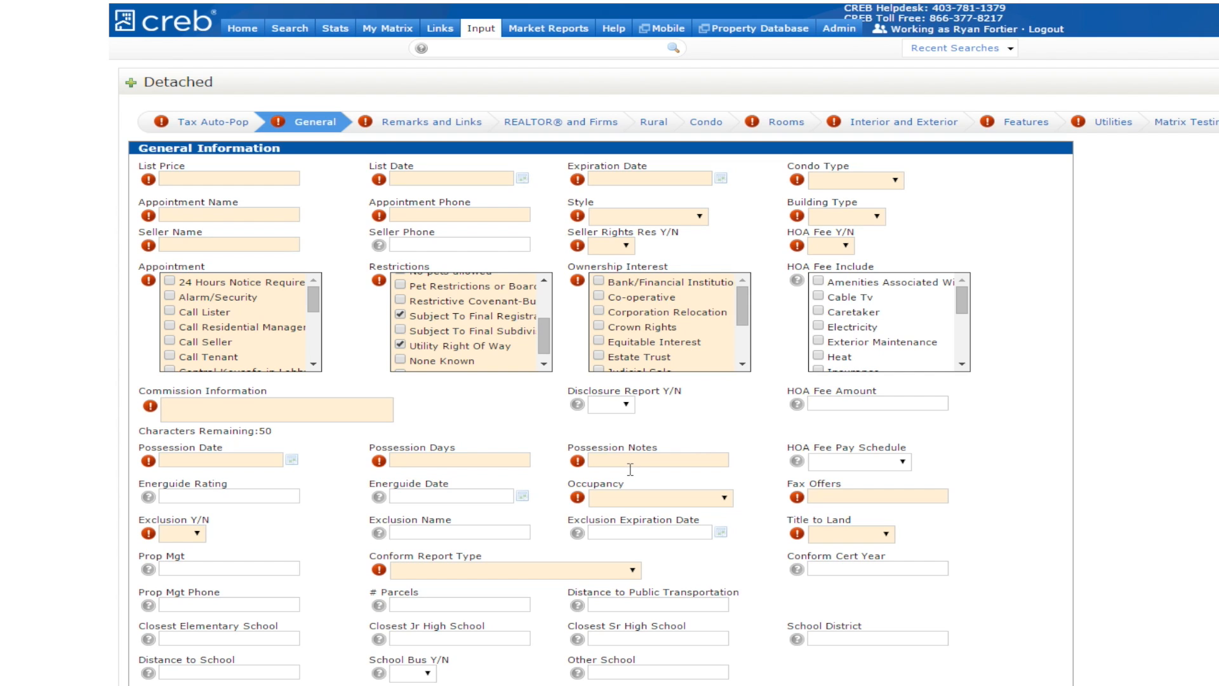
pyautogui.click(458, 459)
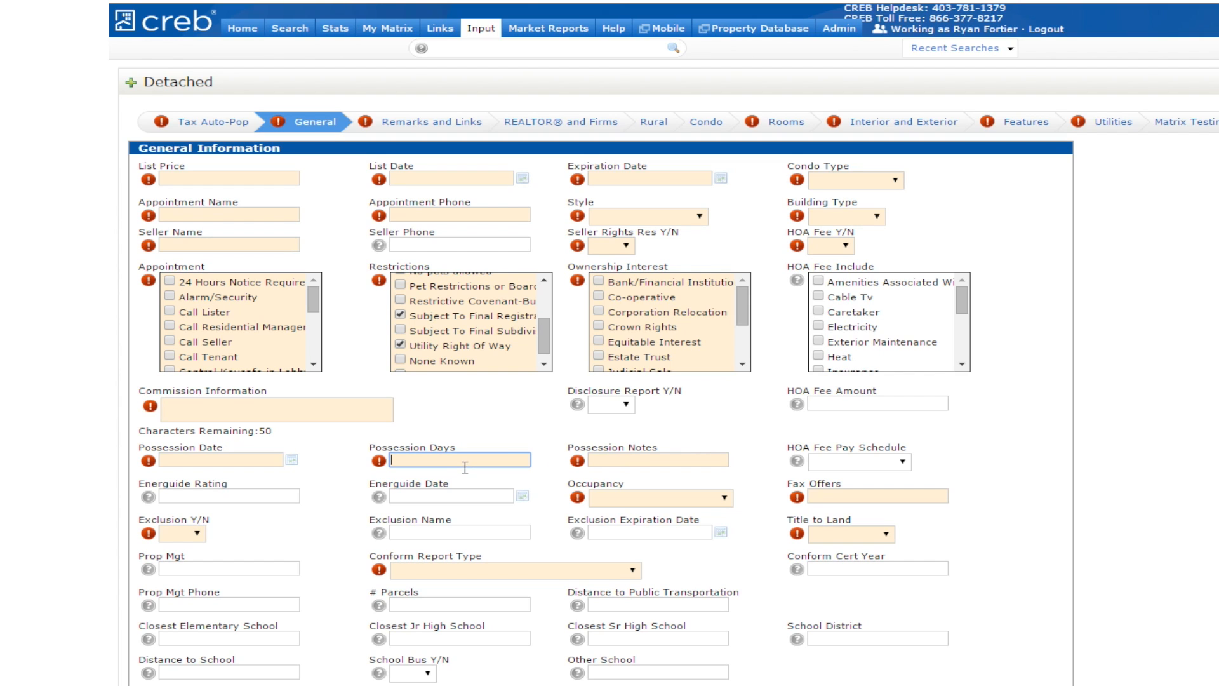
pyautogui.write('60')
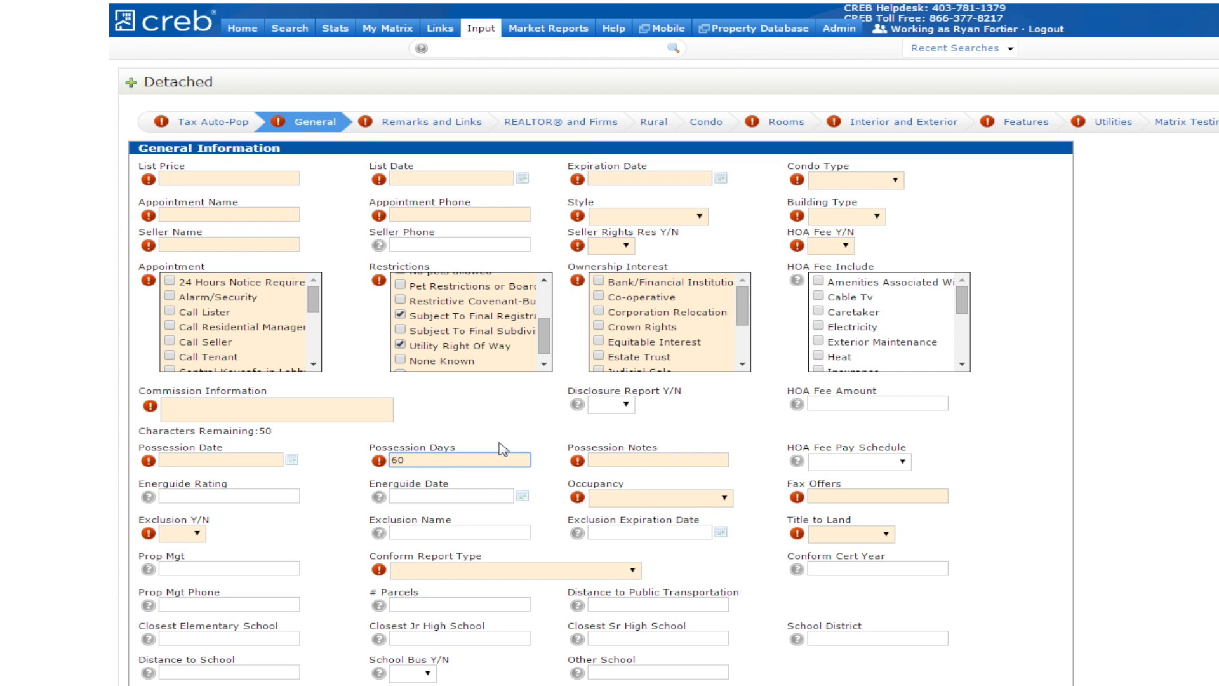
pyautogui.scroll(-3)
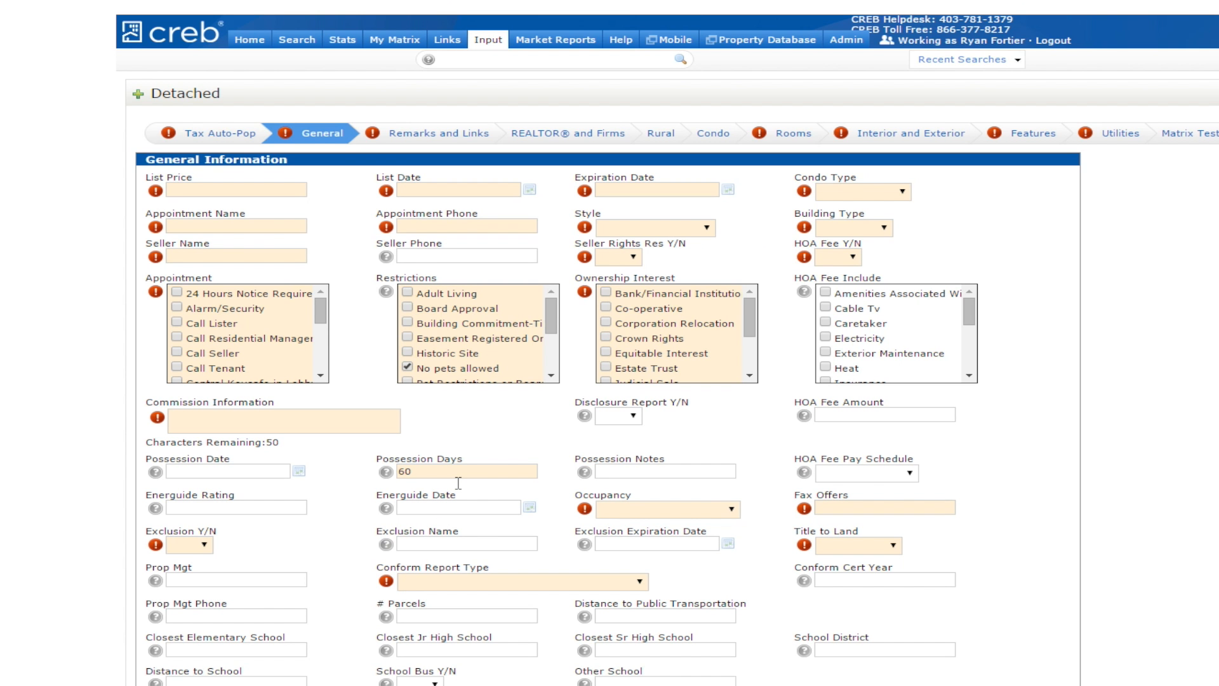
pyautogui.moveTo(436, 134)
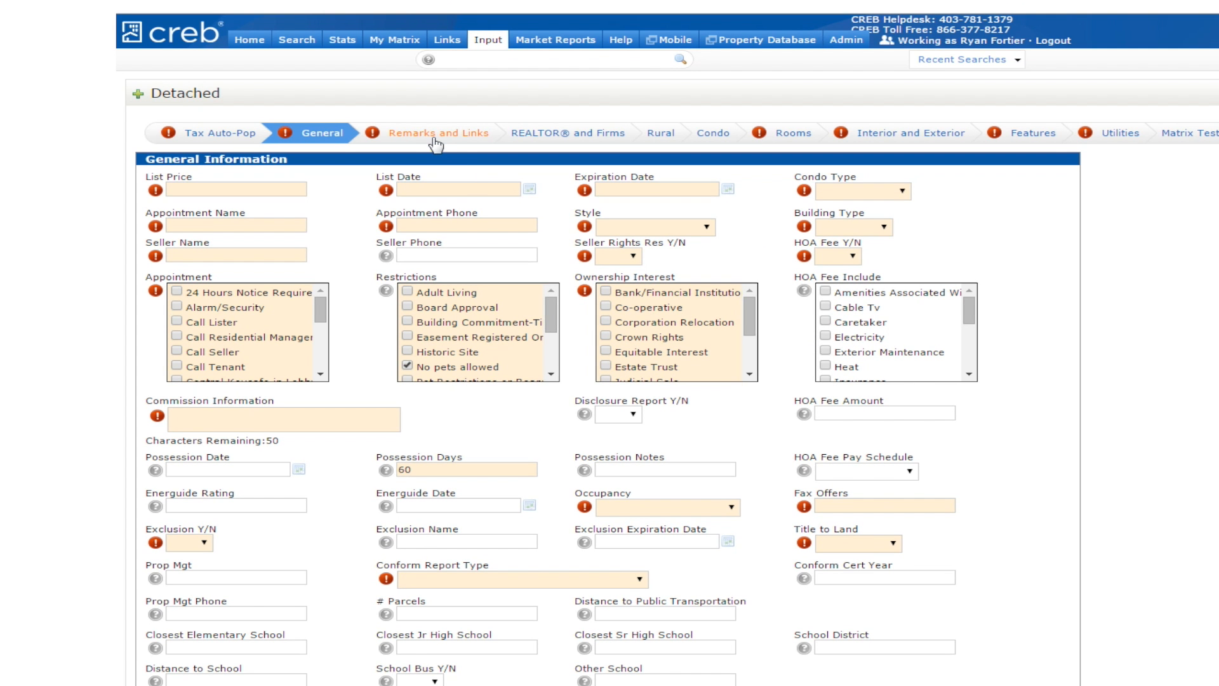
# Review the Take Photo options in Remarks and Links without choosing one
pyautogui.click(432, 132)
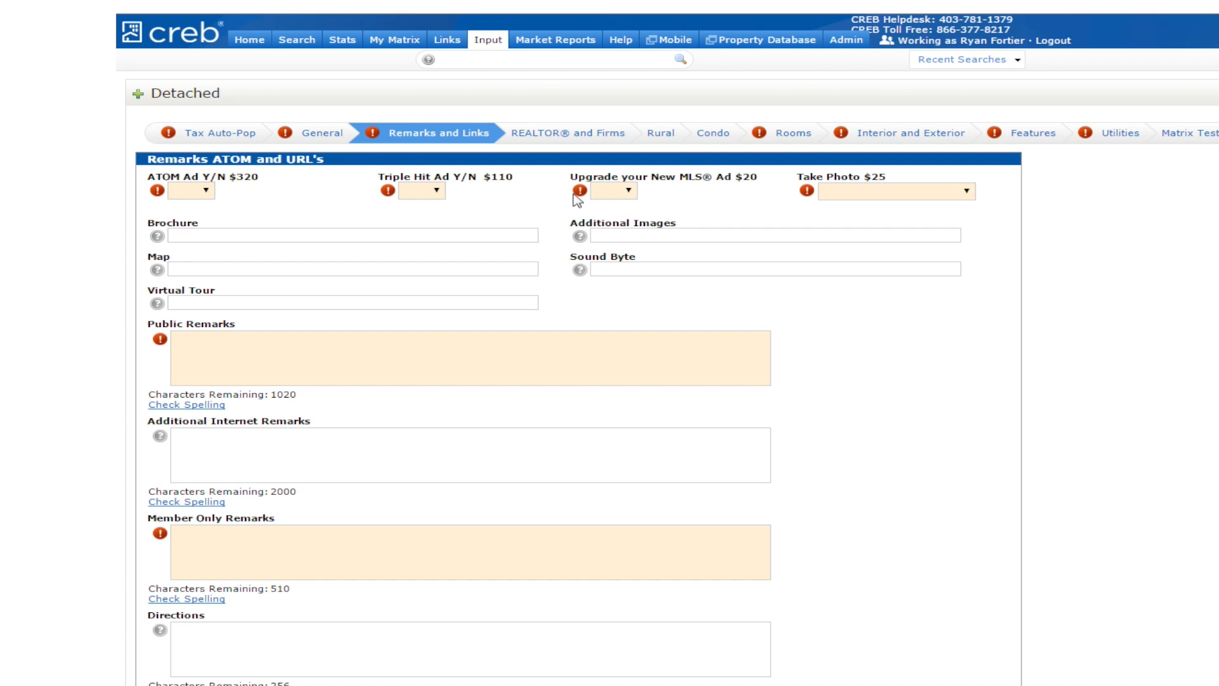
pyautogui.moveTo(864, 208)
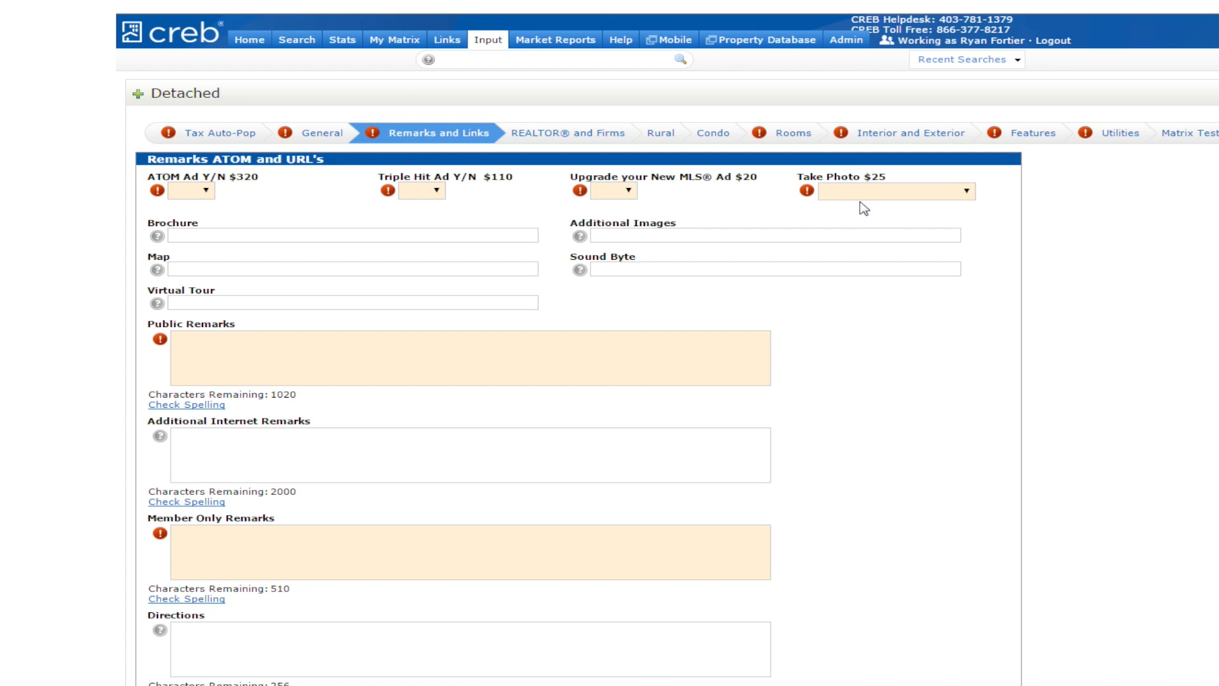
pyautogui.click(894, 192)
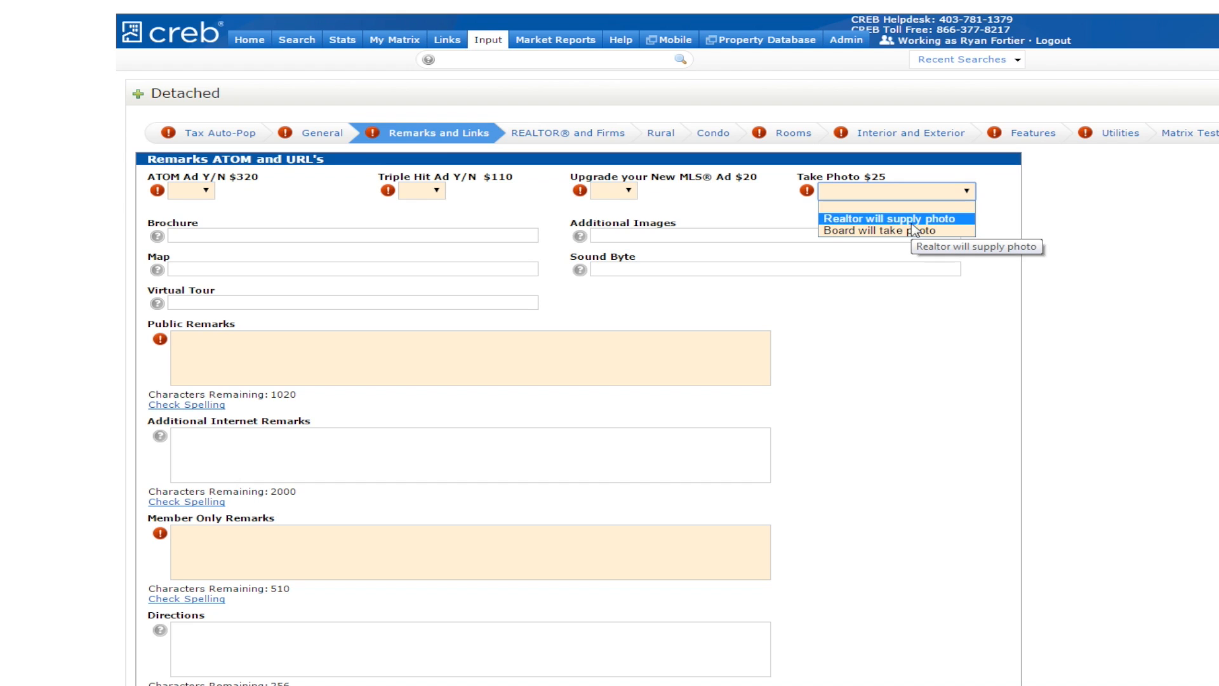
pyautogui.moveTo(912, 229)
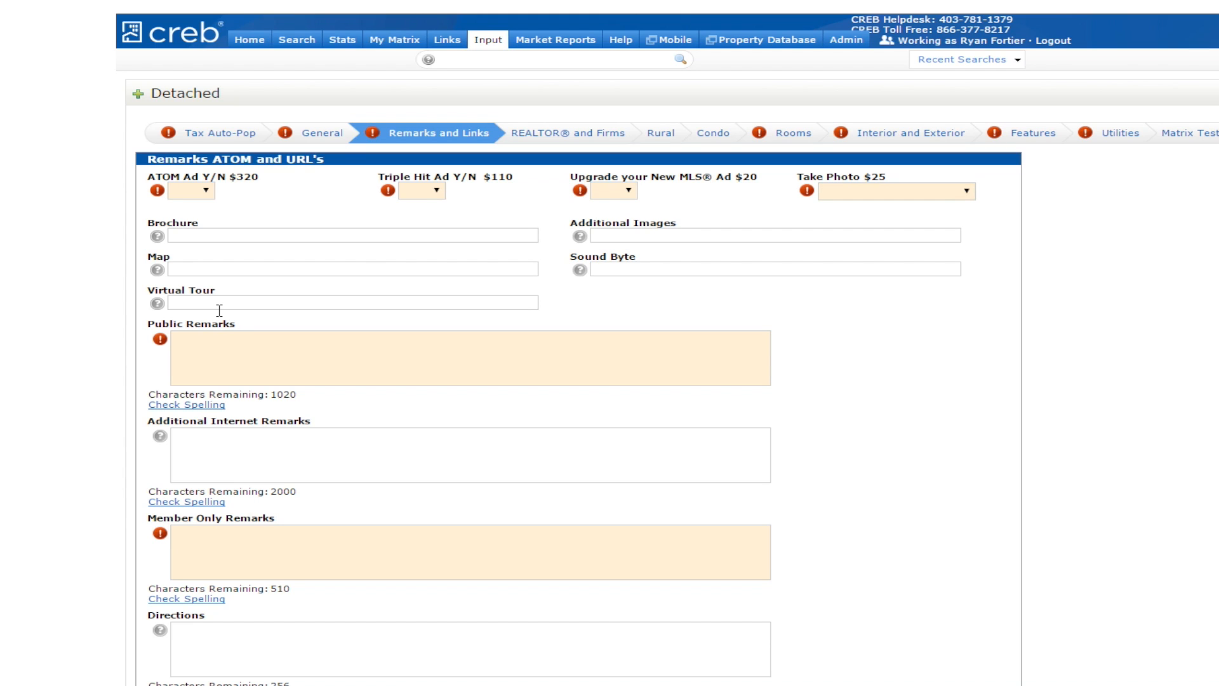
pyautogui.moveTo(214, 464)
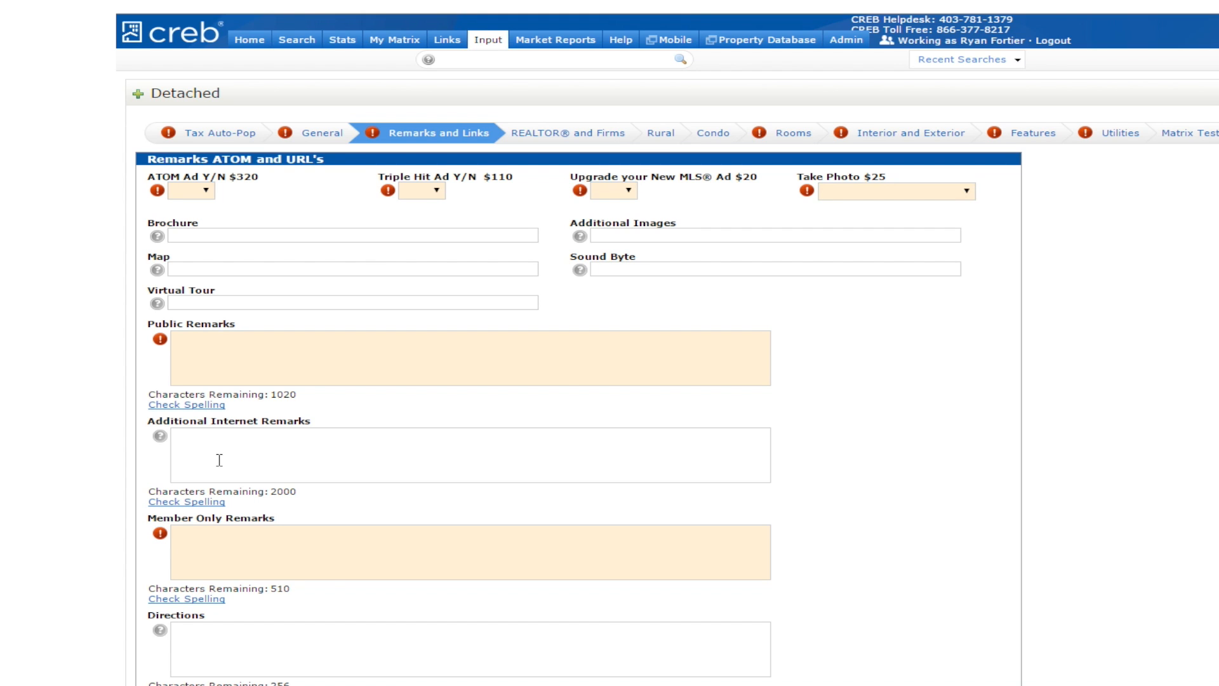
# Look at the Rural section, then show the Condo Information section
pyautogui.click(659, 133)
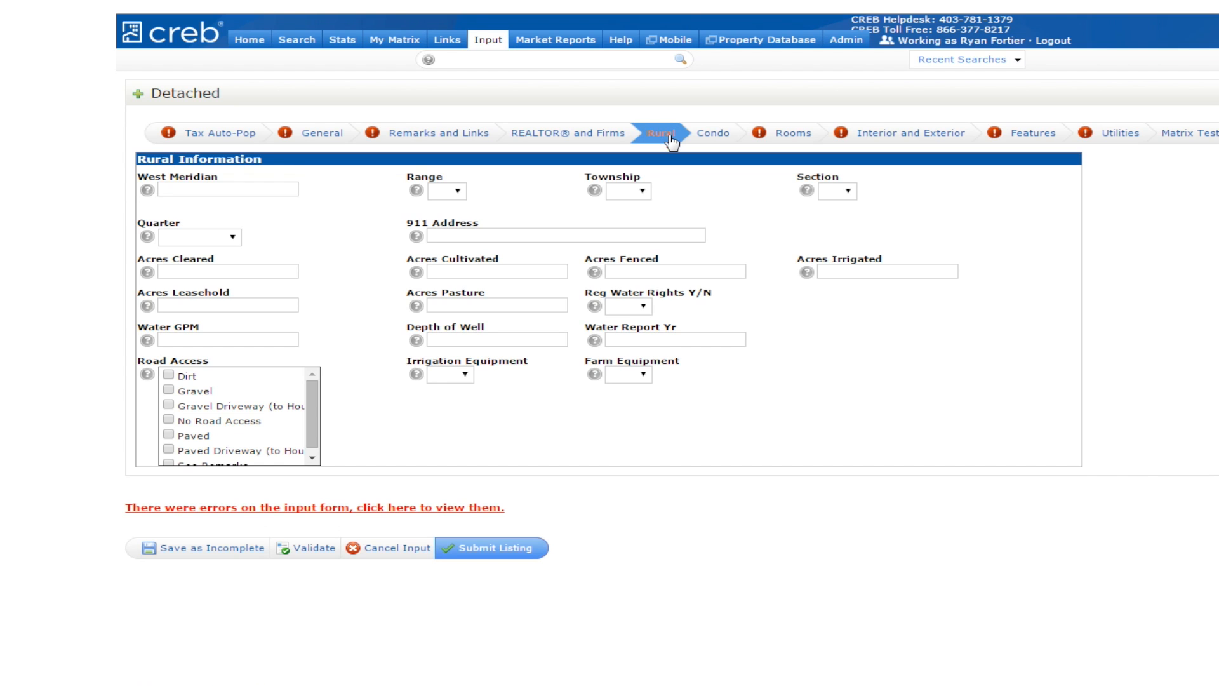
pyautogui.moveTo(670, 146)
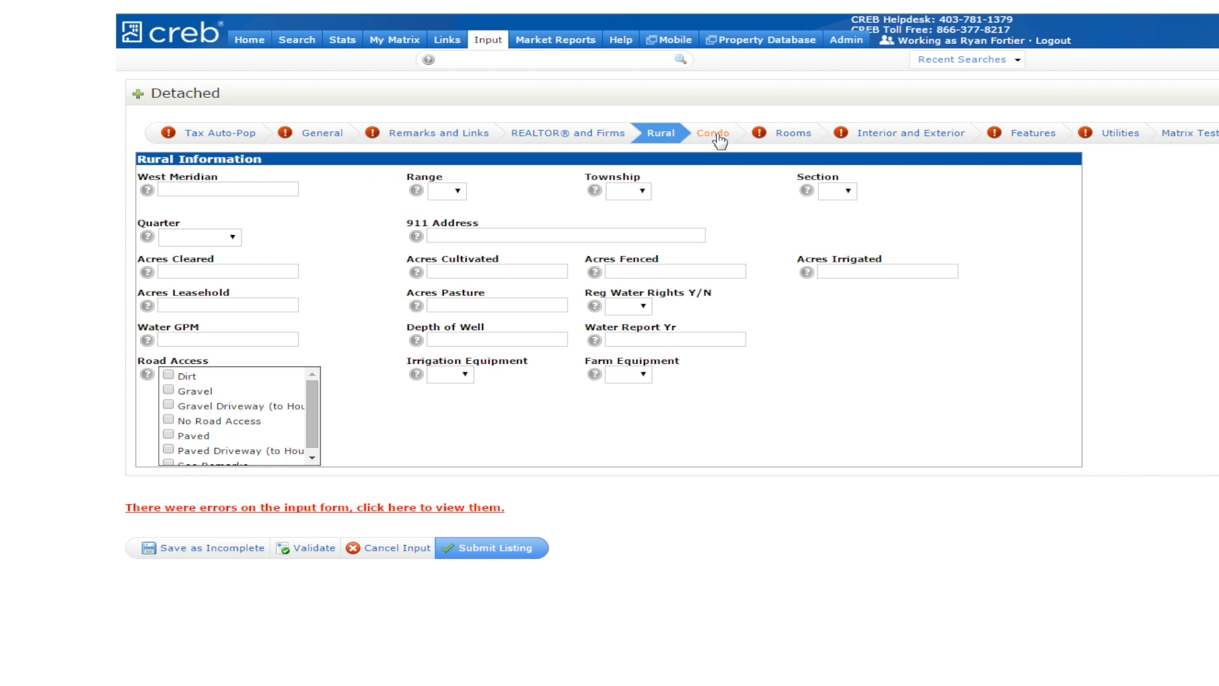
pyautogui.click(713, 134)
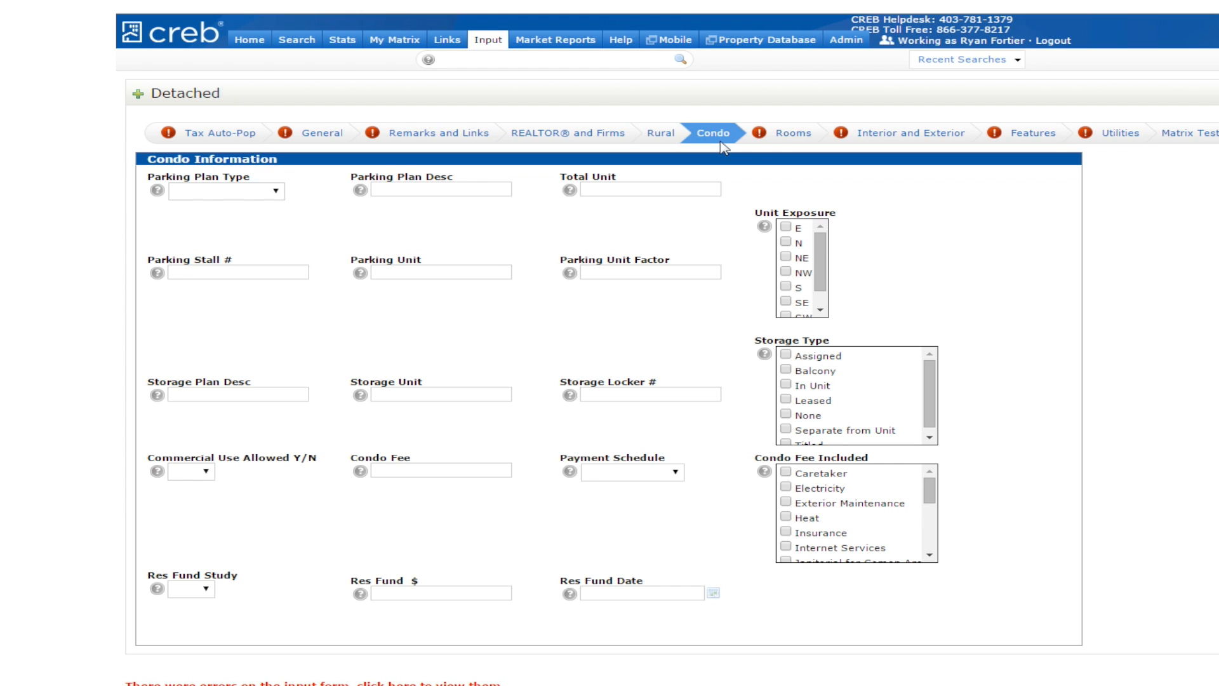
# Put the 12 by 14 bedroom on the Main level and add another room row in Rooms
pyautogui.click(788, 132)
pyautogui.write('12')
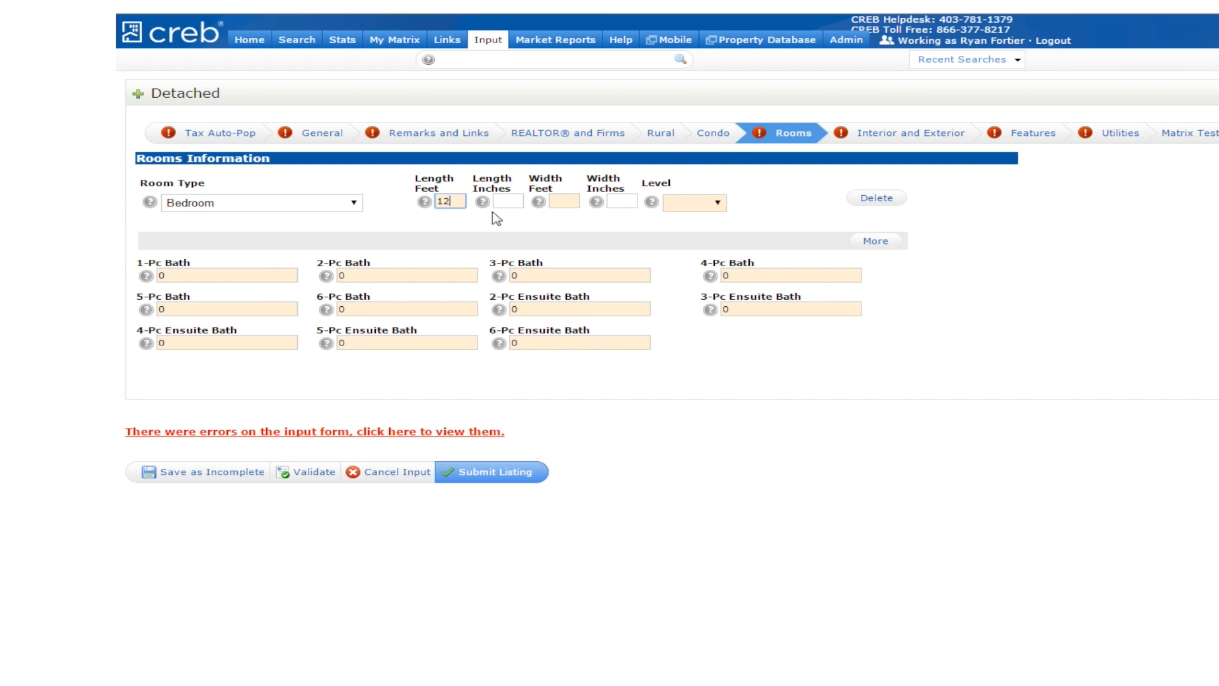
pyautogui.click(713, 202)
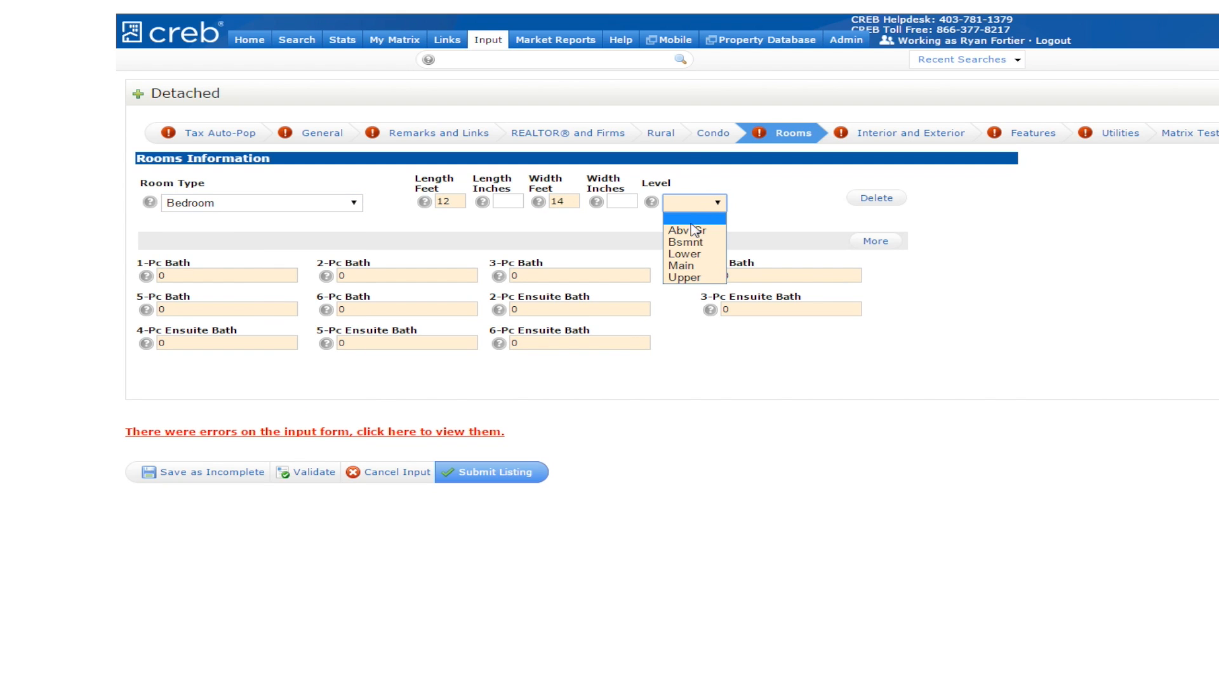
pyautogui.click(681, 266)
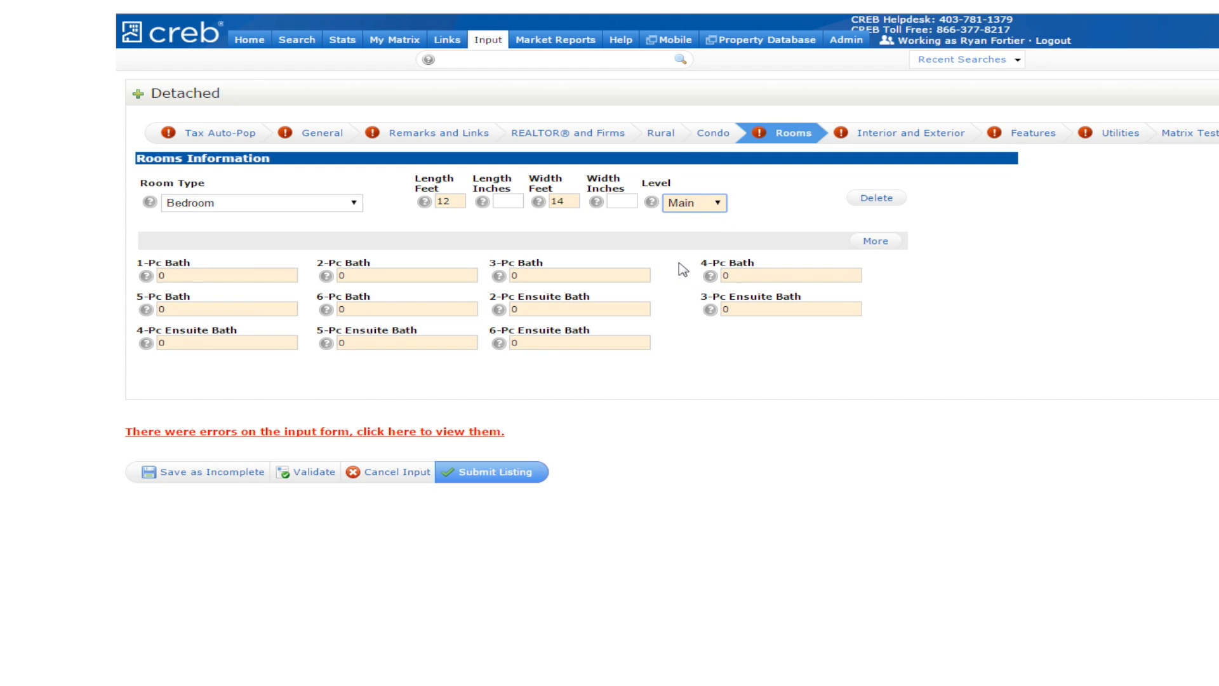
pyautogui.moveTo(821, 221)
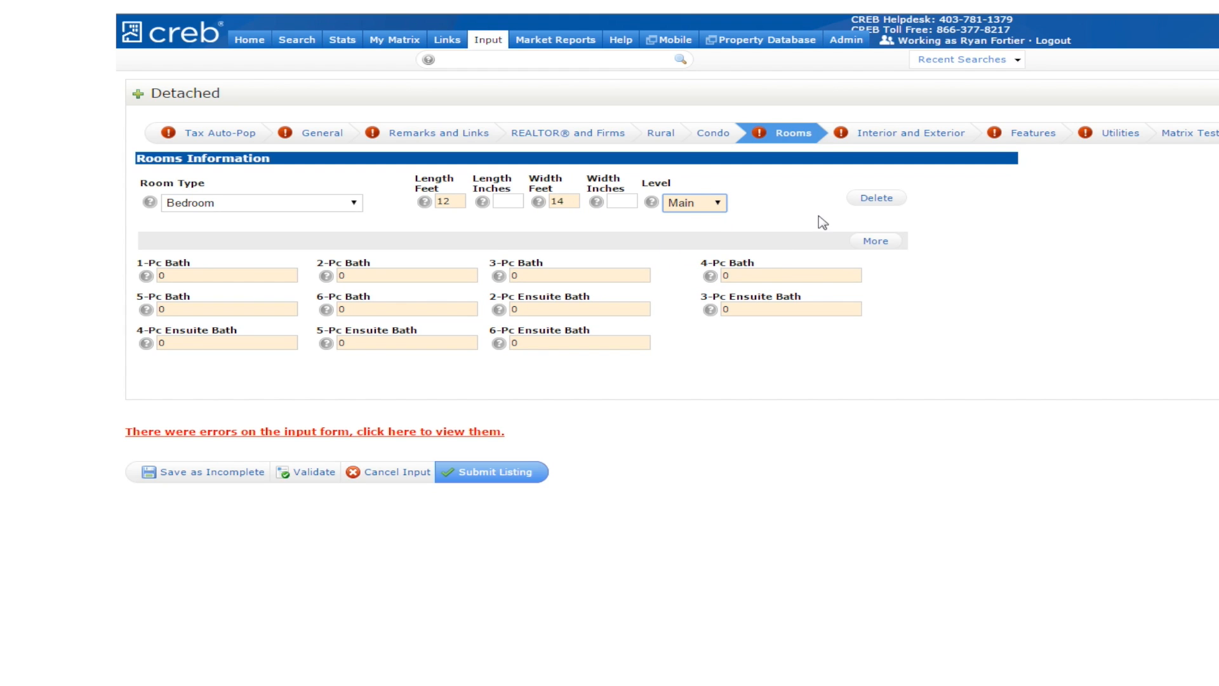
pyautogui.click(874, 240)
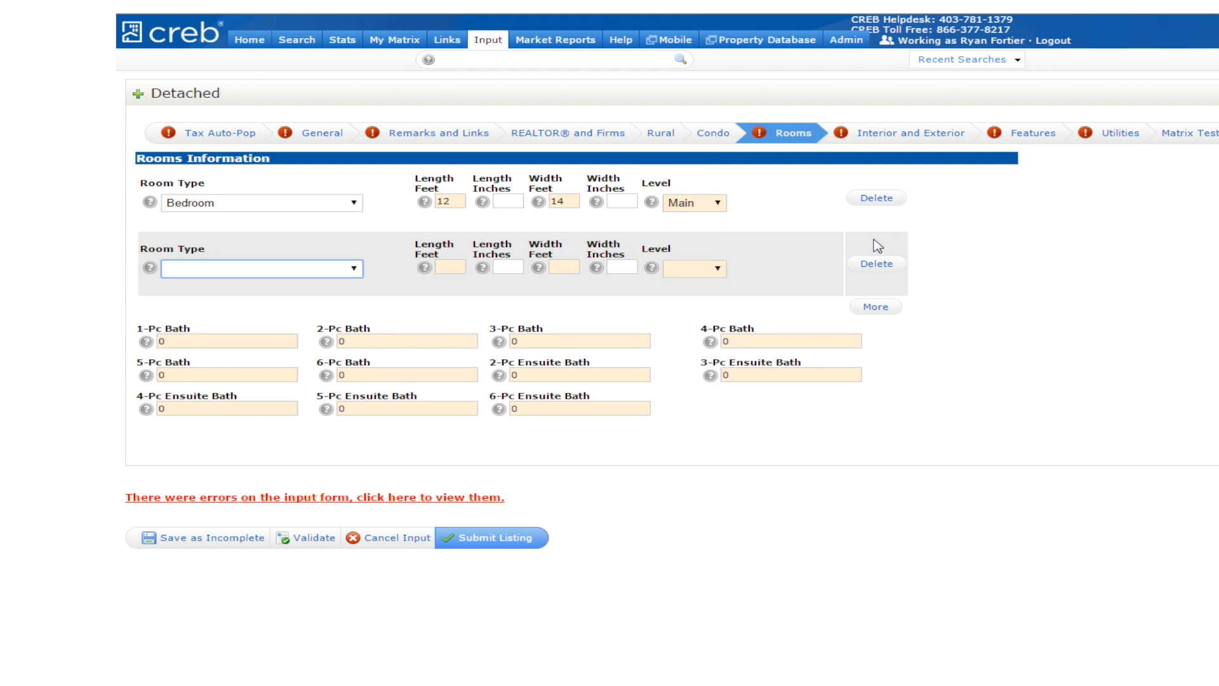
pyautogui.moveTo(833, 274)
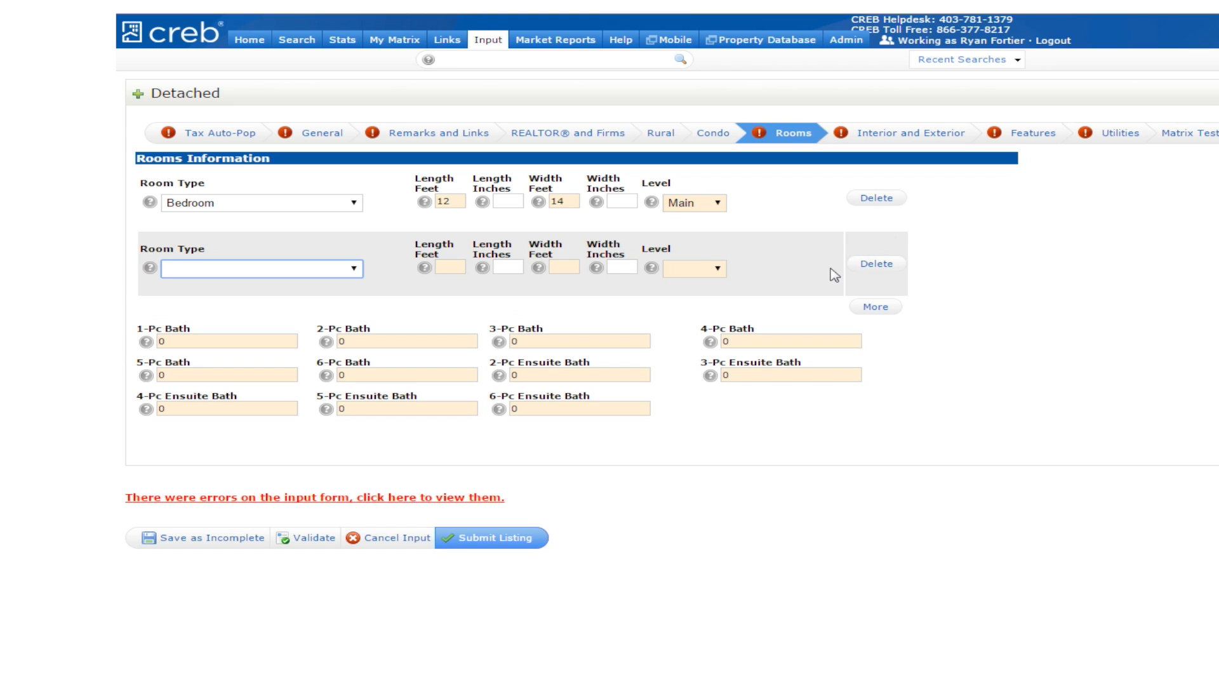
pyautogui.moveTo(277, 344)
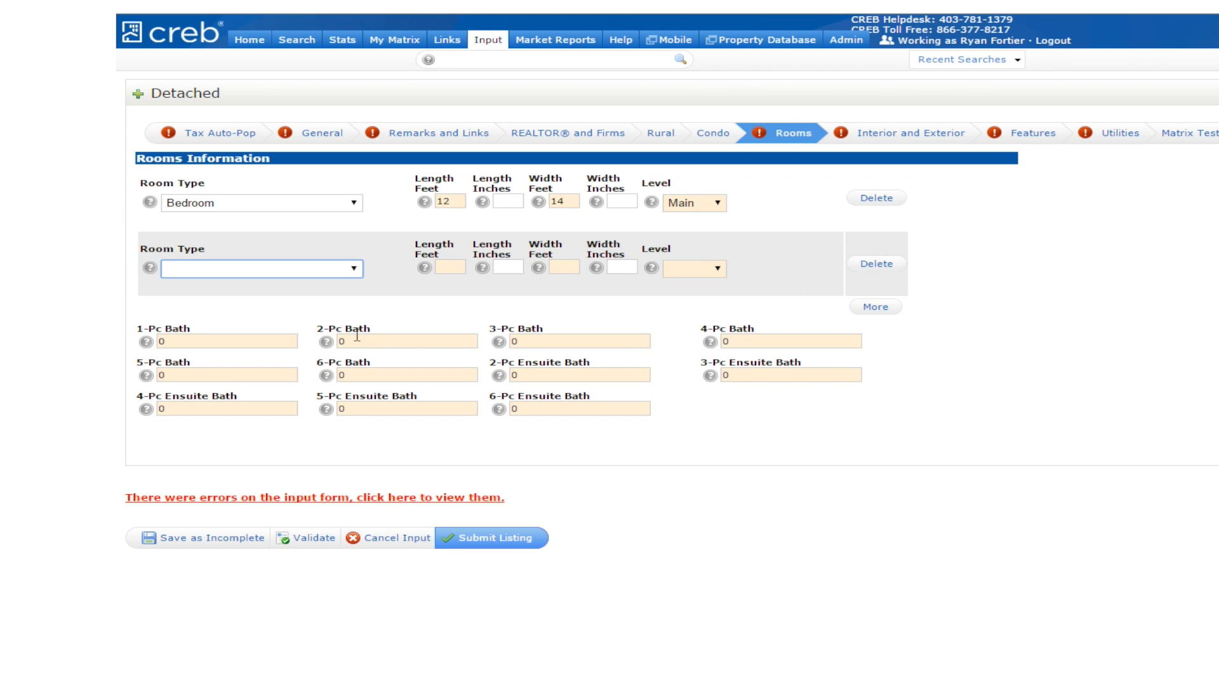
pyautogui.write('1')
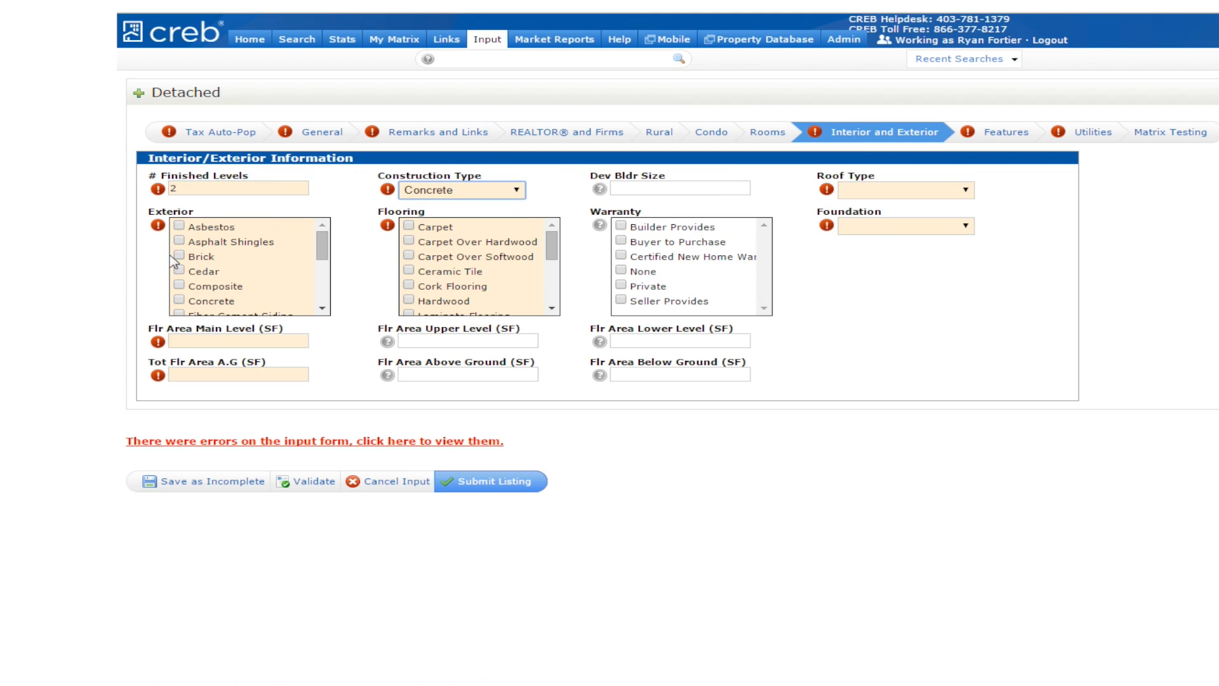
# Show the Utilities section with Baseboard and Fan Coil heating and Coal and Oil fuel checked
pyautogui.click(1006, 131)
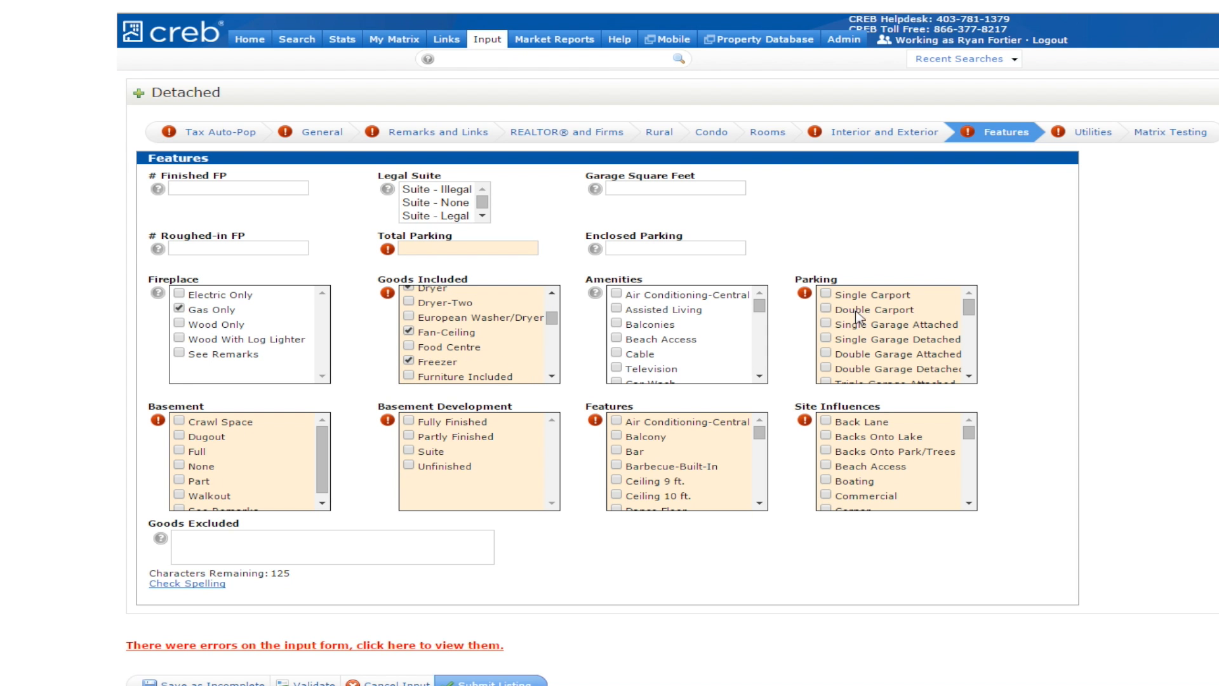
pyautogui.click(1094, 131)
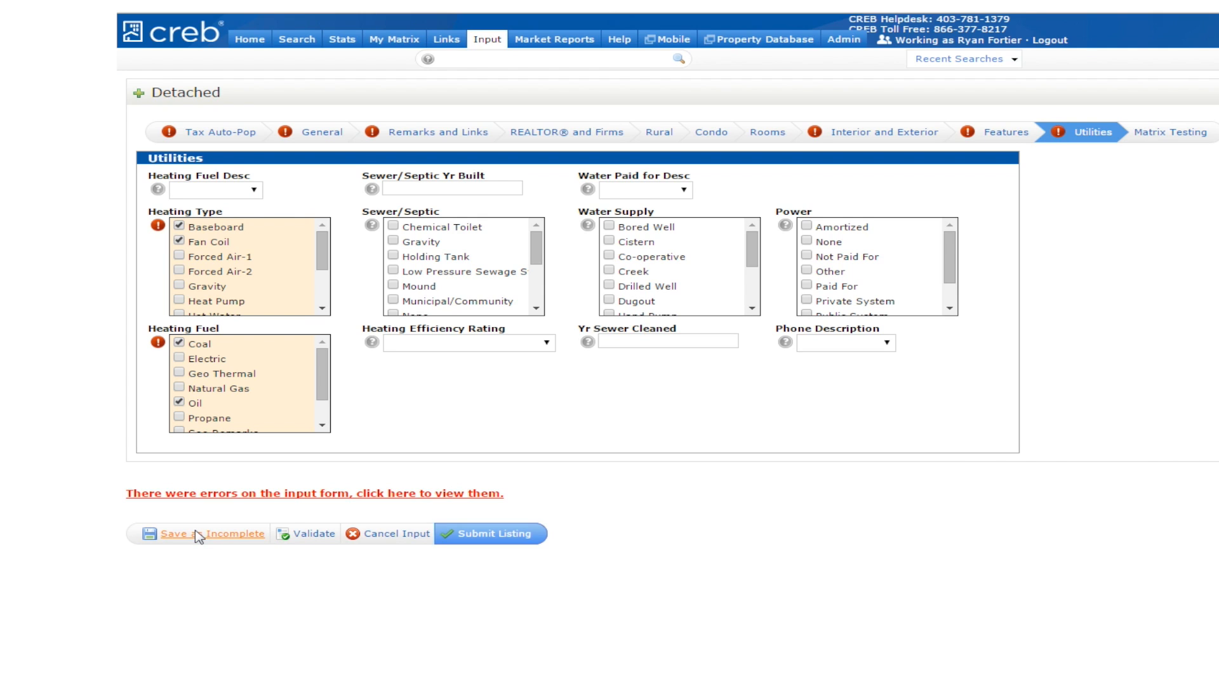
# Save the unfinished listing as Incomplete, receiving MLS number C4000176
pyautogui.click(205, 534)
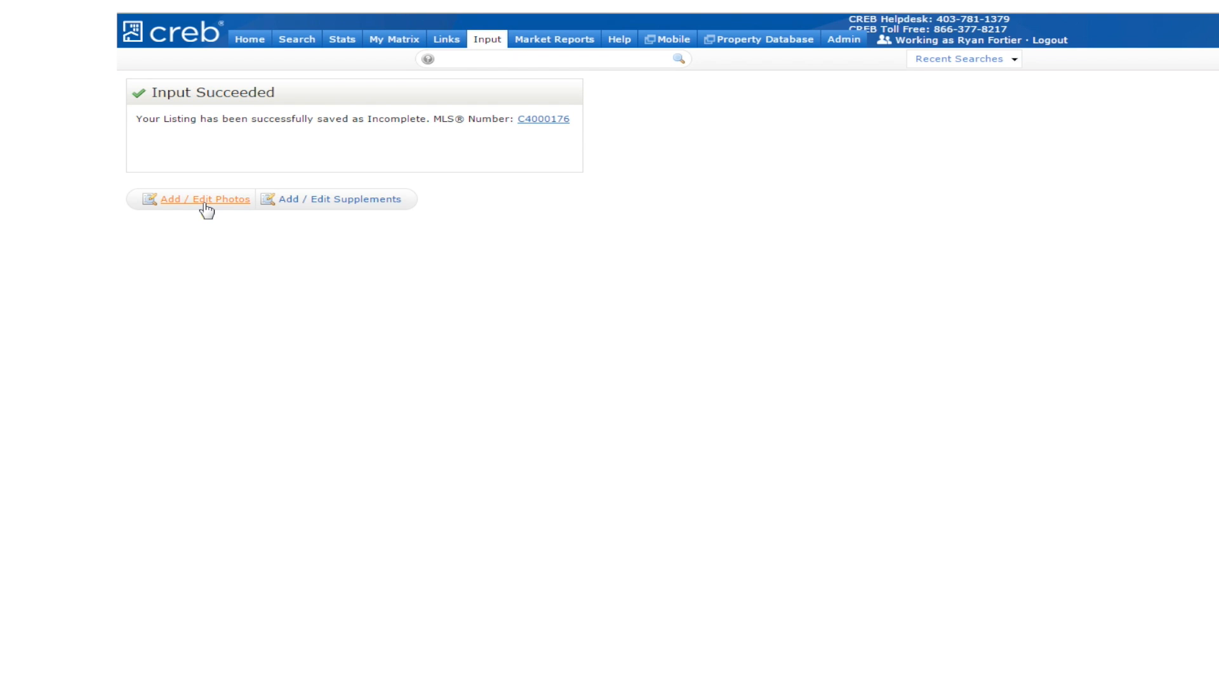
pyautogui.moveTo(204, 210)
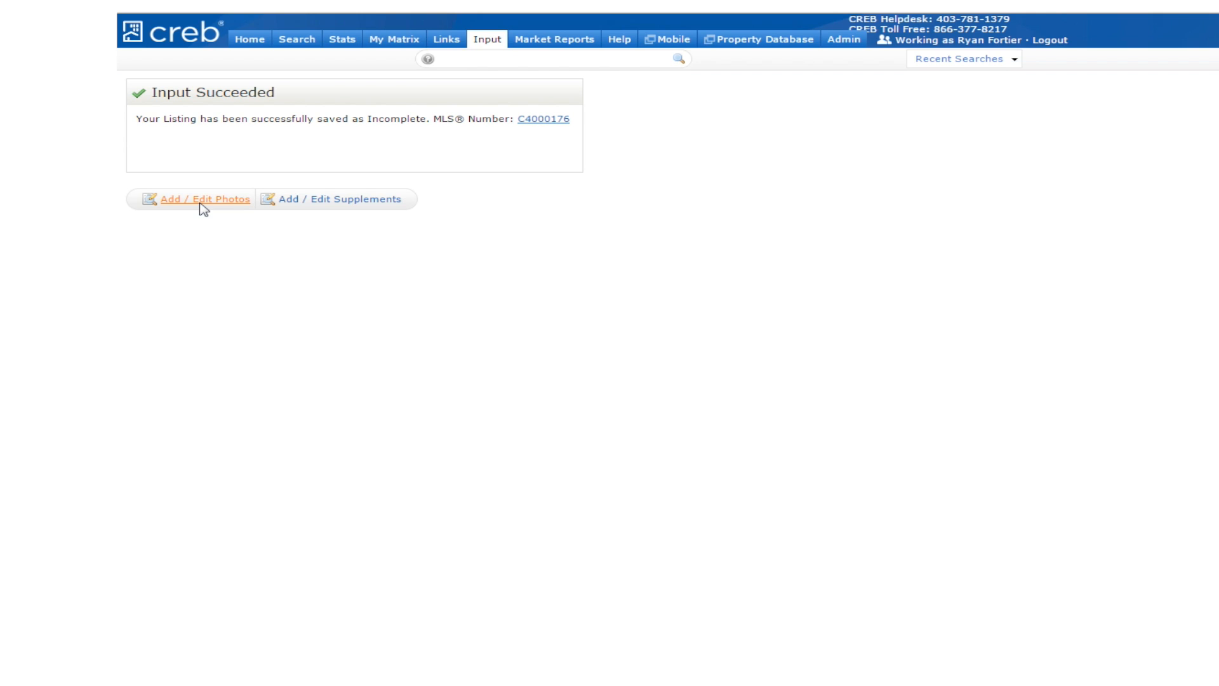
# Upload the 17 photos from the Matrix Pictures folder to listing C4000176
pyautogui.click(207, 199)
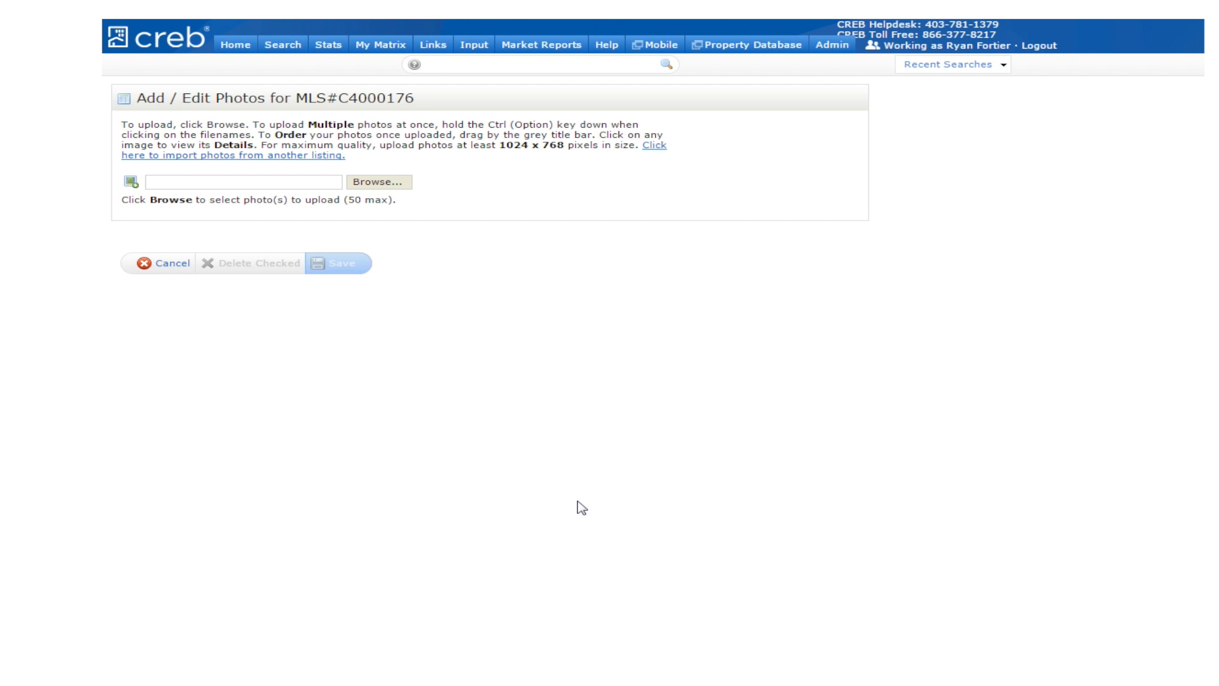
pyautogui.moveTo(414, 188)
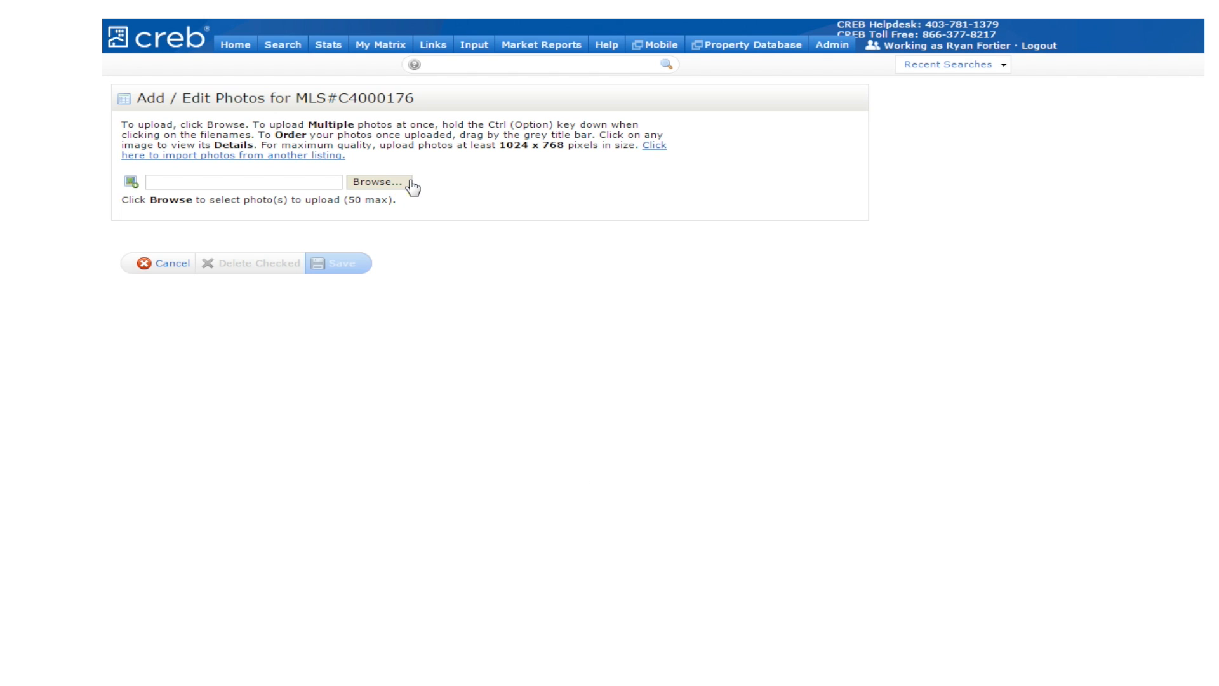
pyautogui.click(378, 182)
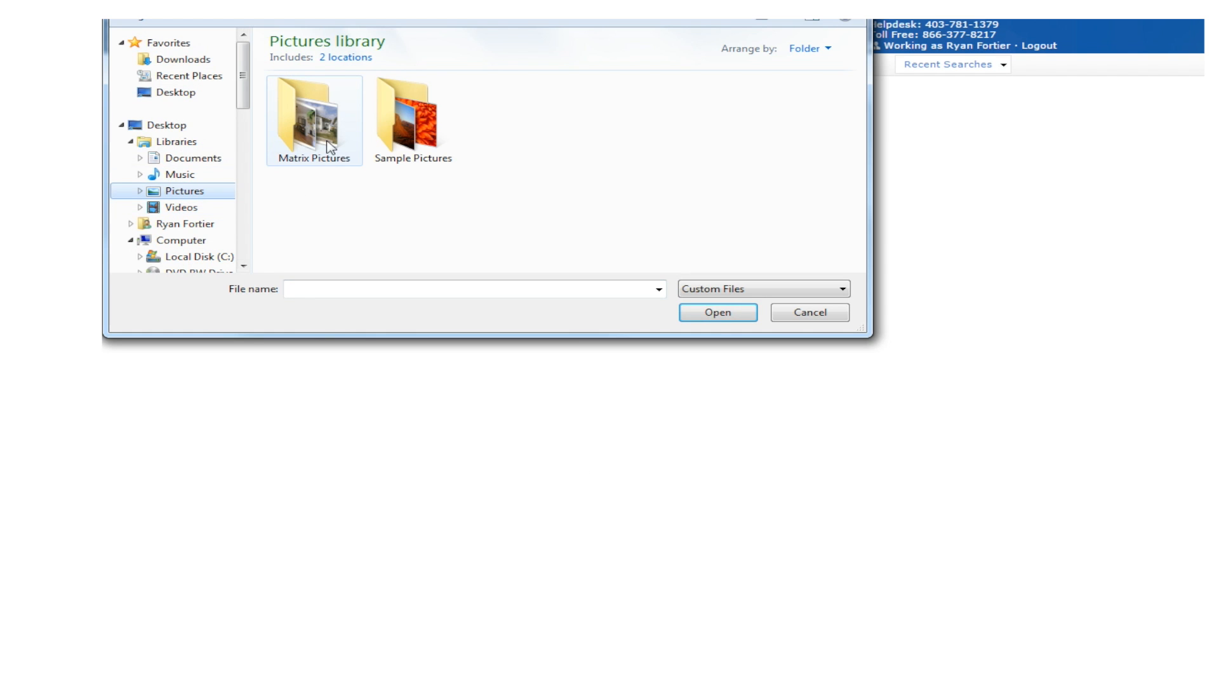
pyautogui.doubleClick(313, 111)
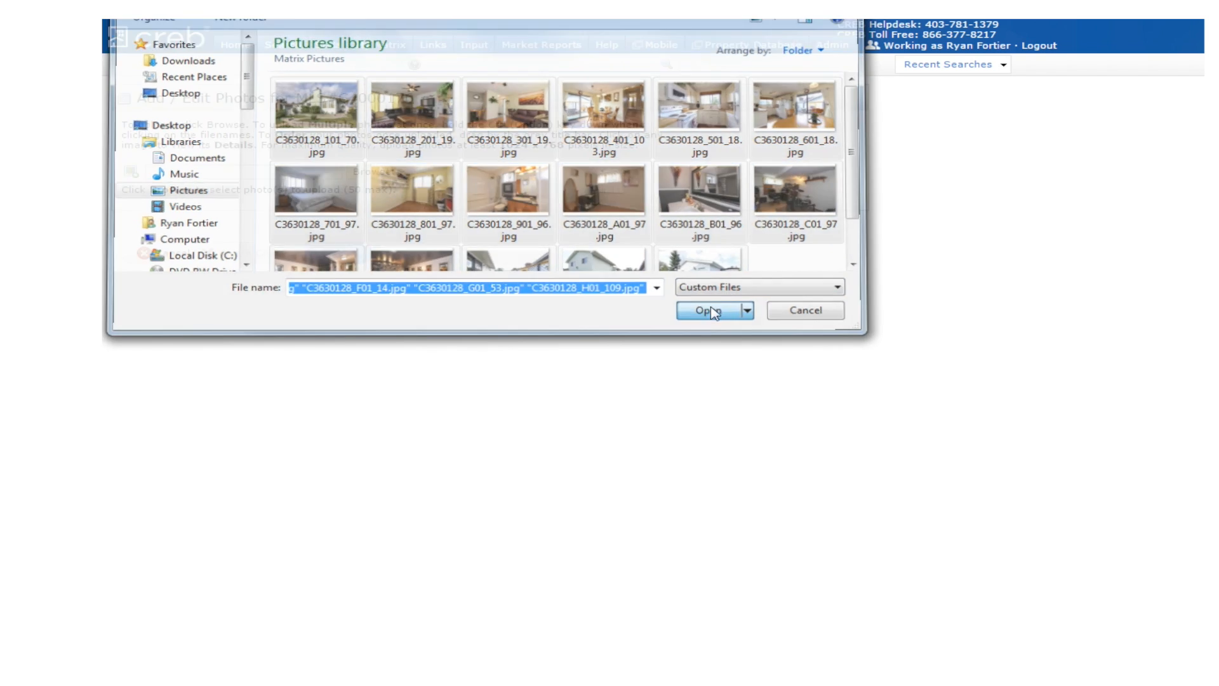
pyautogui.click(707, 310)
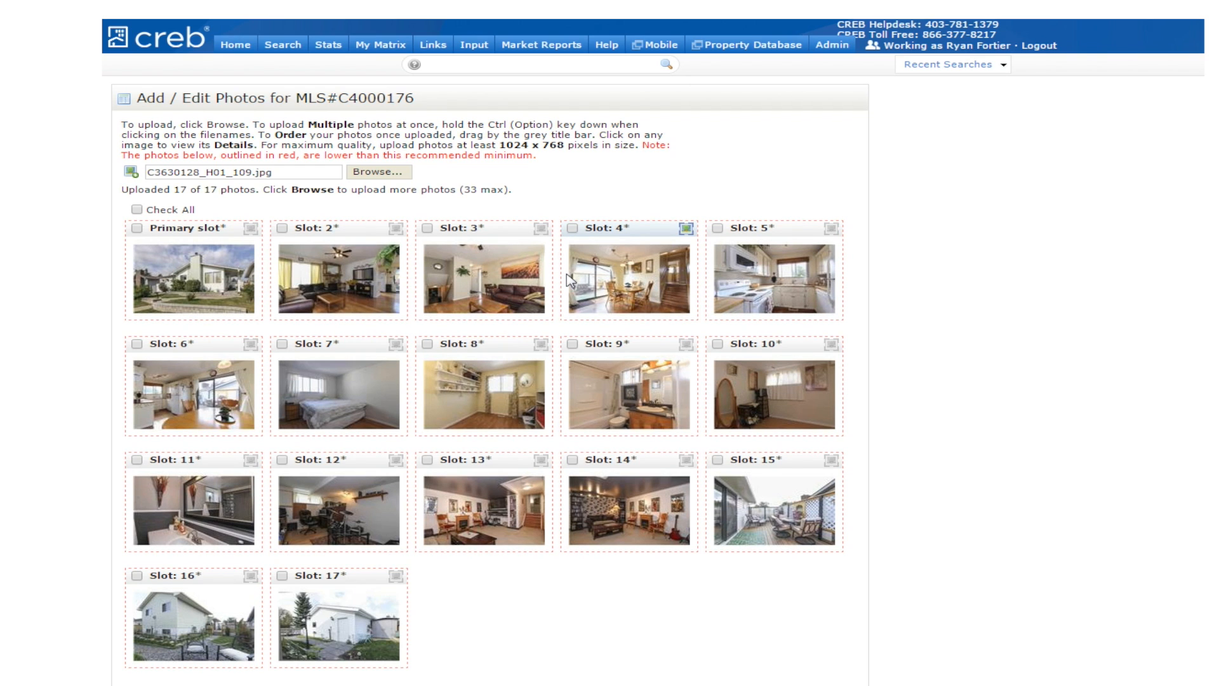
# Move the dining room photo into slot 2 and save the photo order
pyautogui.moveTo(627, 275); pyautogui.dragTo(356, 272)
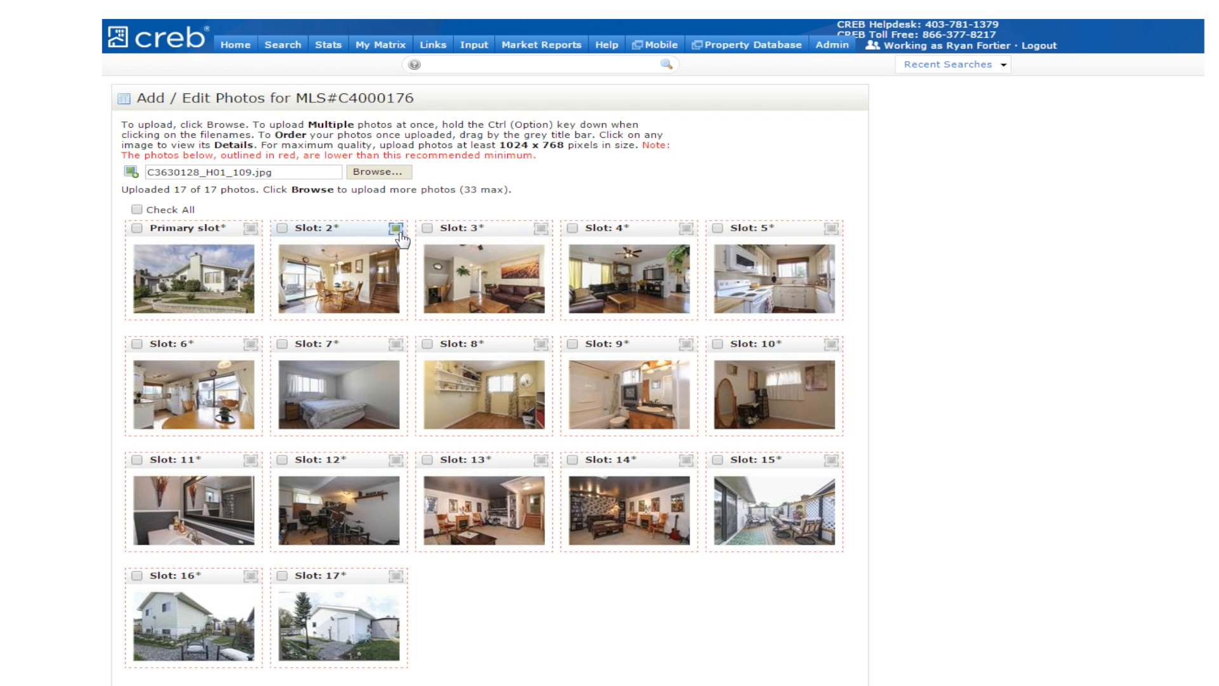
pyautogui.click(338, 276)
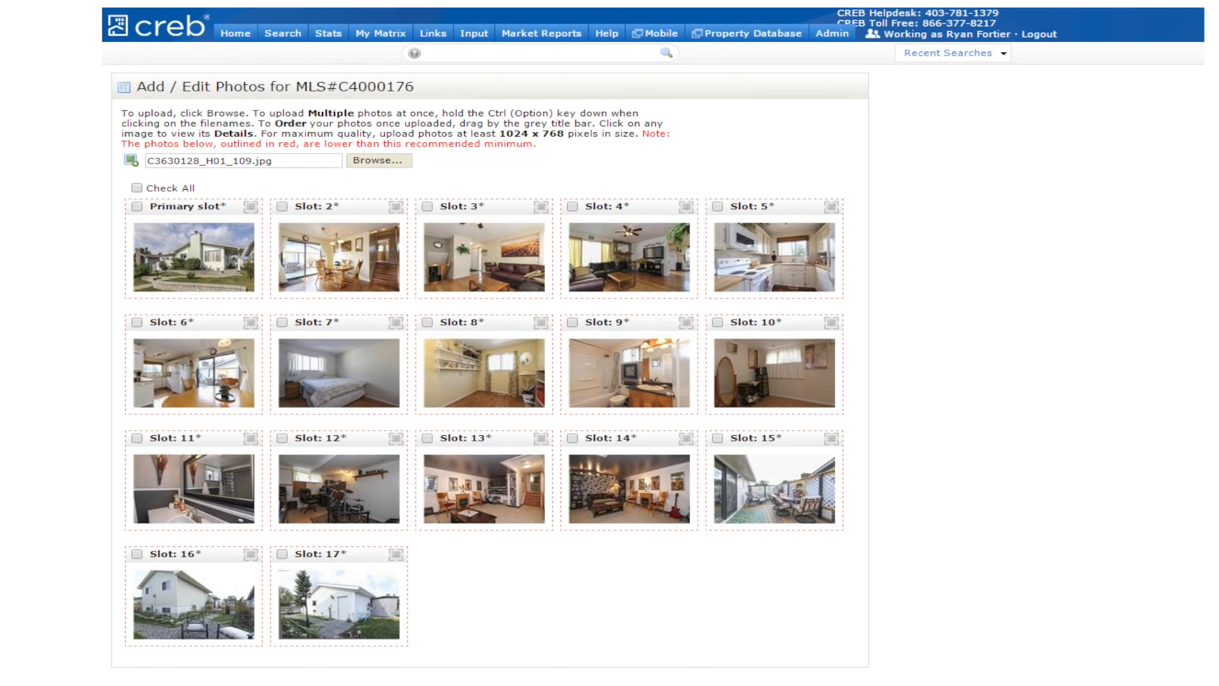
pyautogui.scroll(-3)
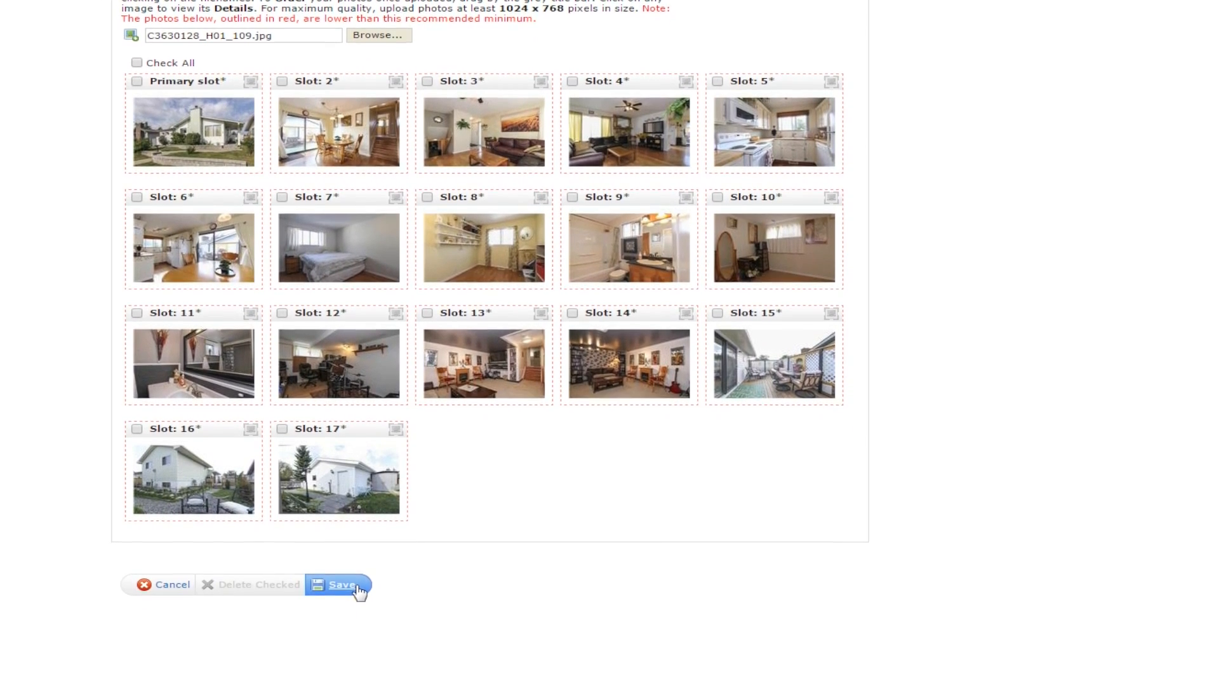
pyautogui.click(340, 584)
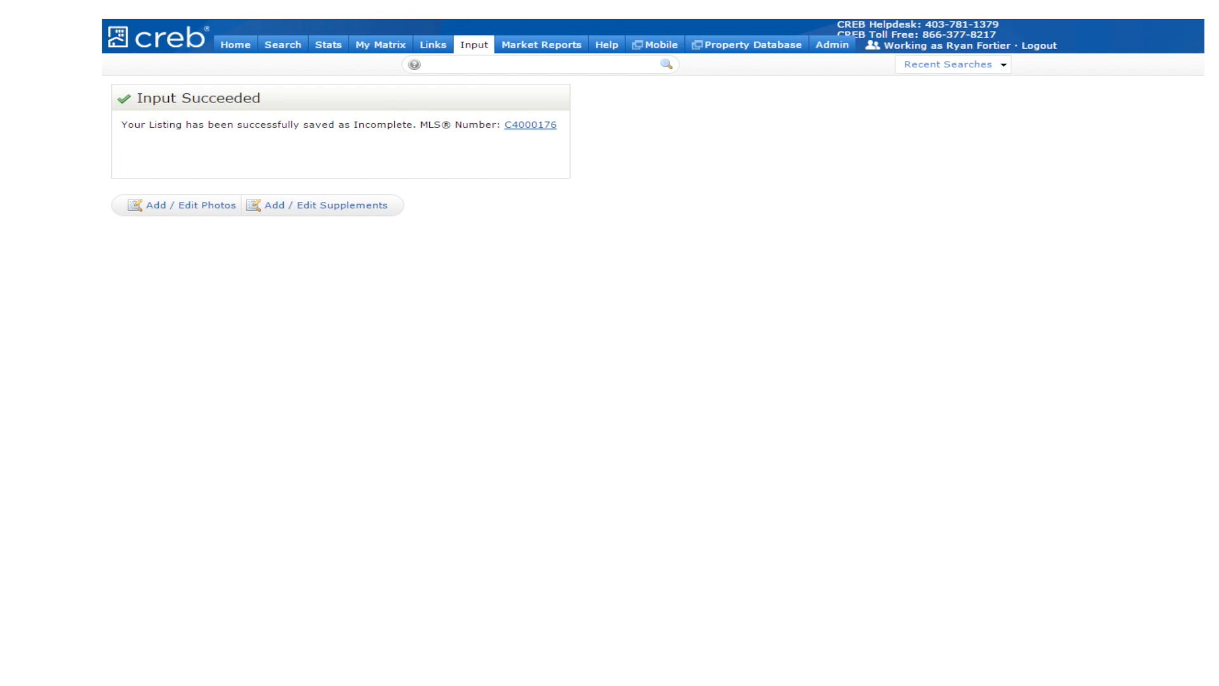
pyautogui.moveTo(398, 263)
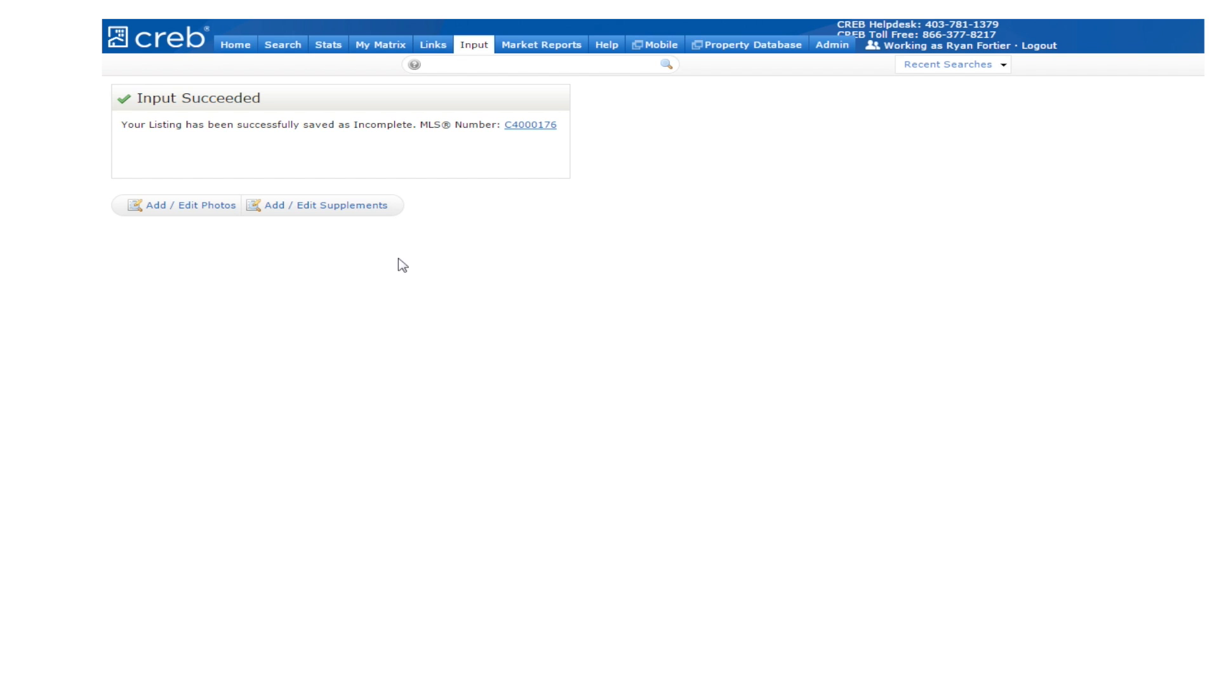
# Select listing C4000176 from Quick Modify to reach its Modify Listing page
pyautogui.click(474, 45)
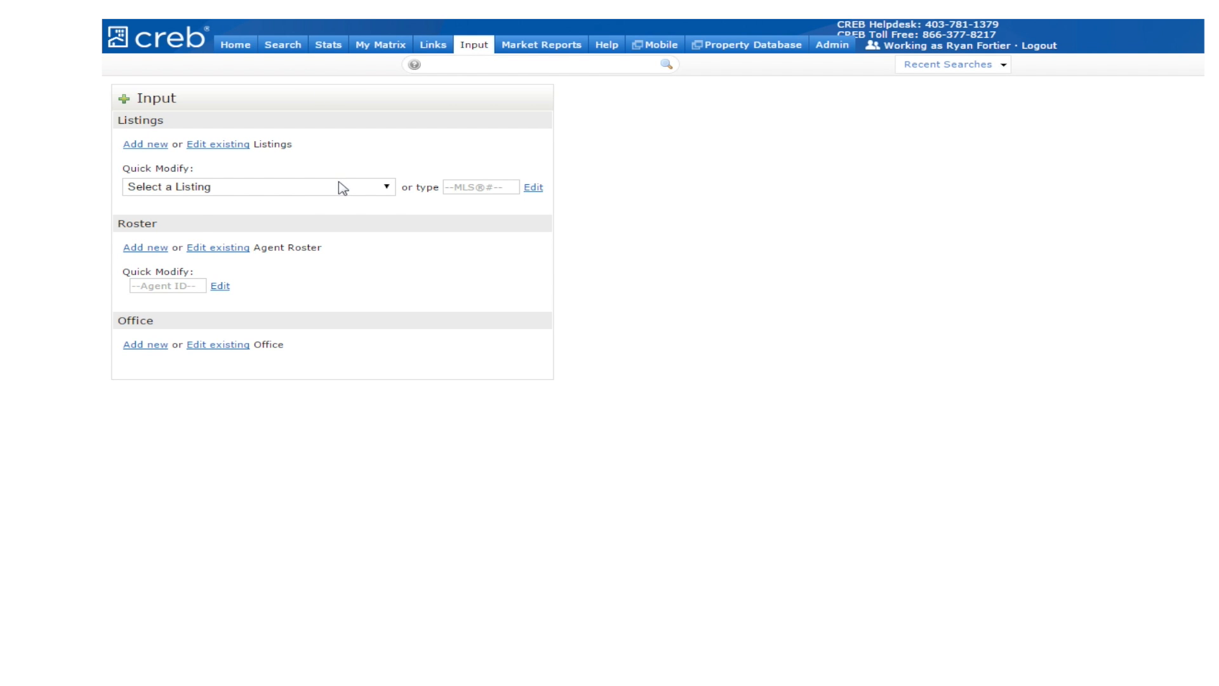
pyautogui.click(258, 185)
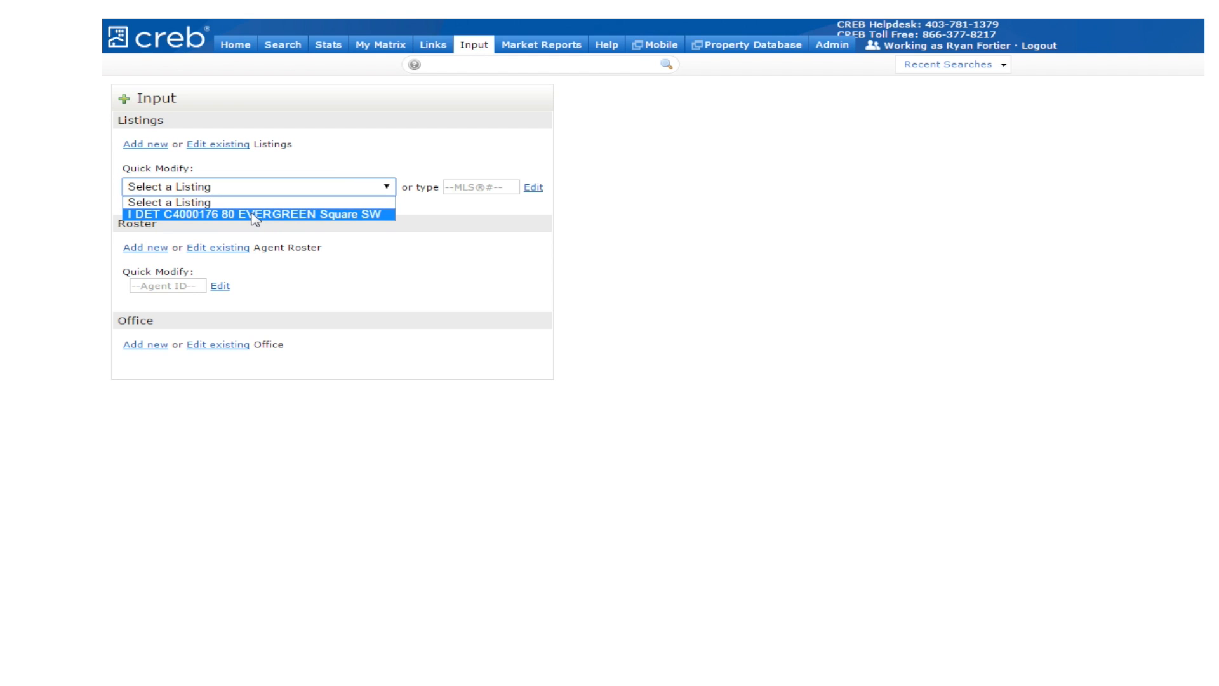
pyautogui.click(259, 213)
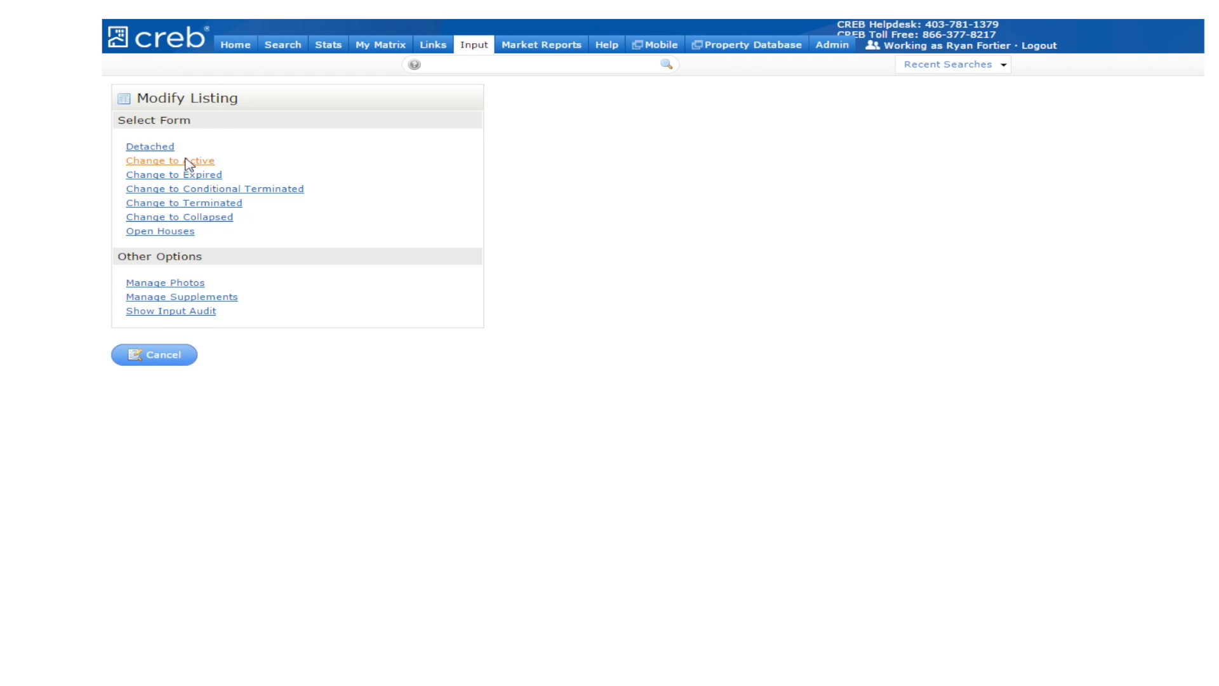
# Change listing C4000176 to Active, listed 03/10/2015 expiring 05/31/2015, and submit it
pyautogui.click(169, 162)
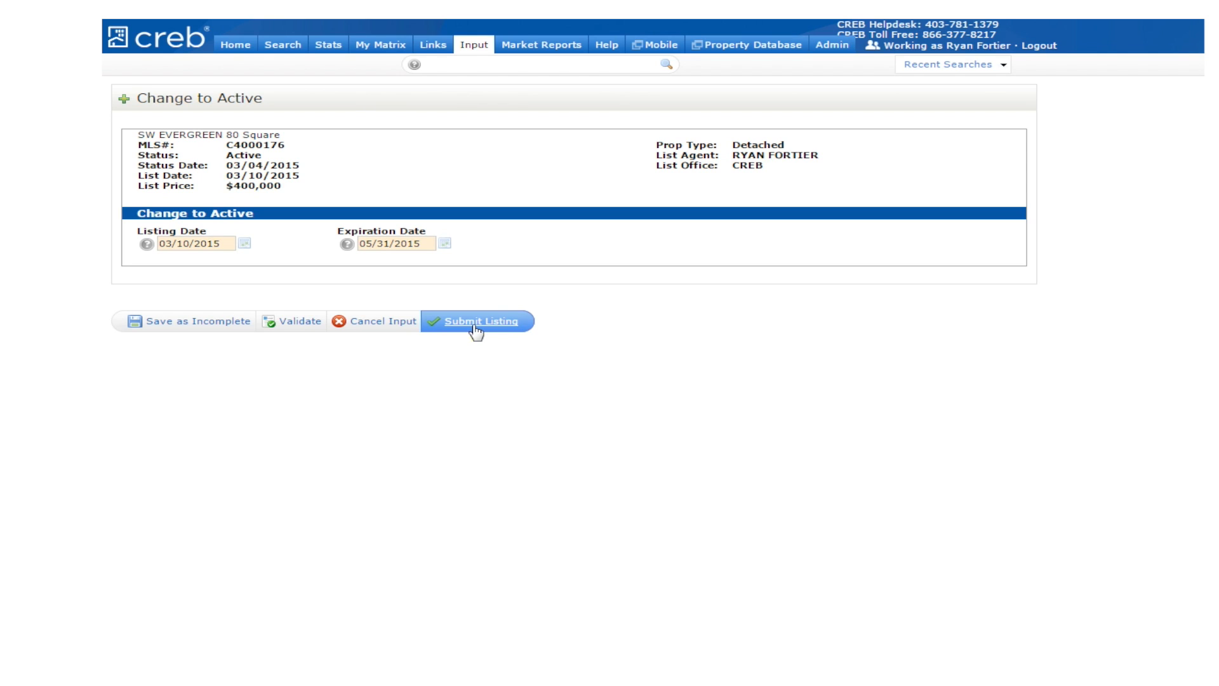
pyautogui.click(475, 320)
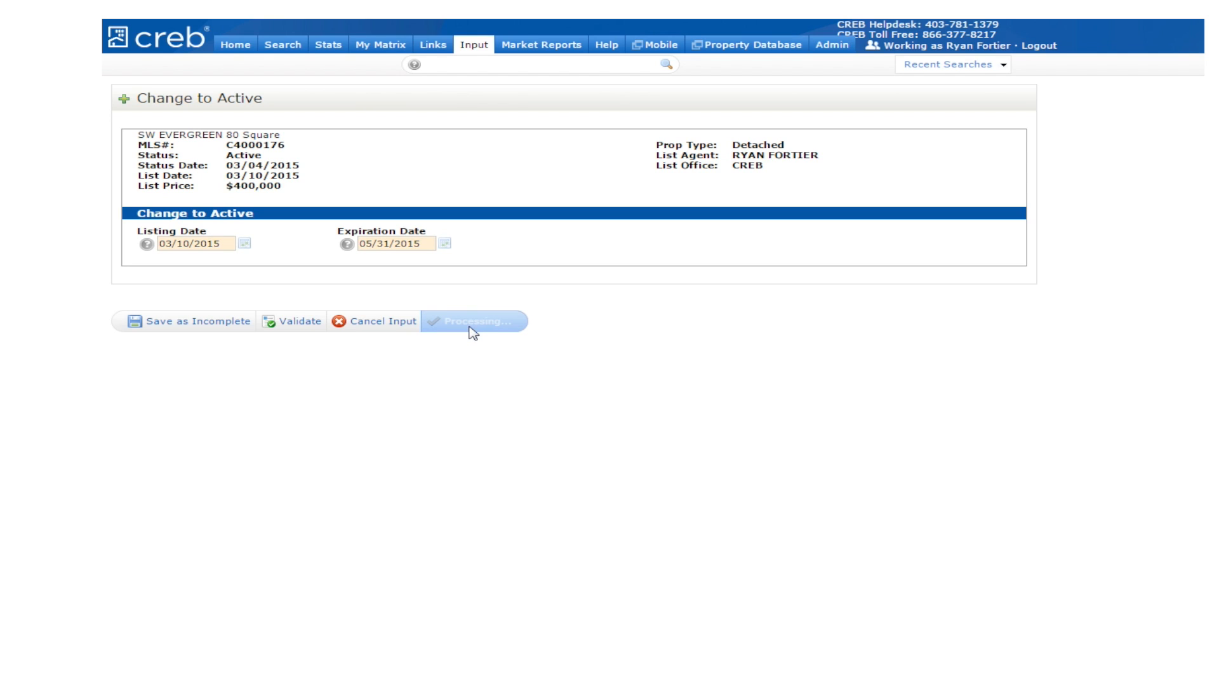